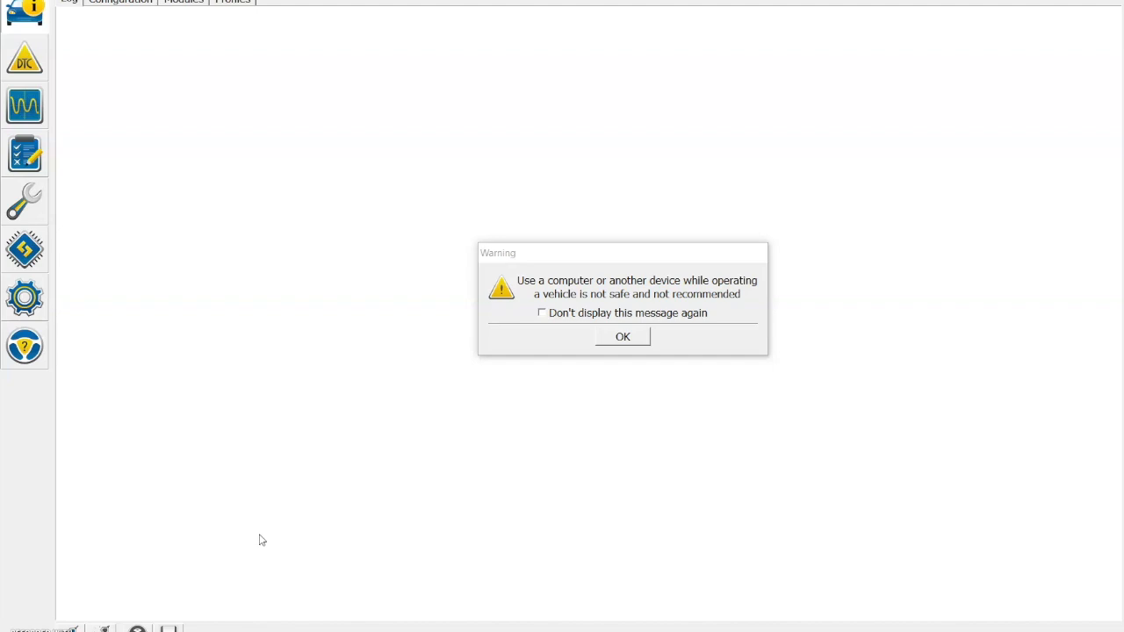
# - Acknowledge the driving-safety warning so FORScan's main window is ready
pyautogui.click(621, 337)
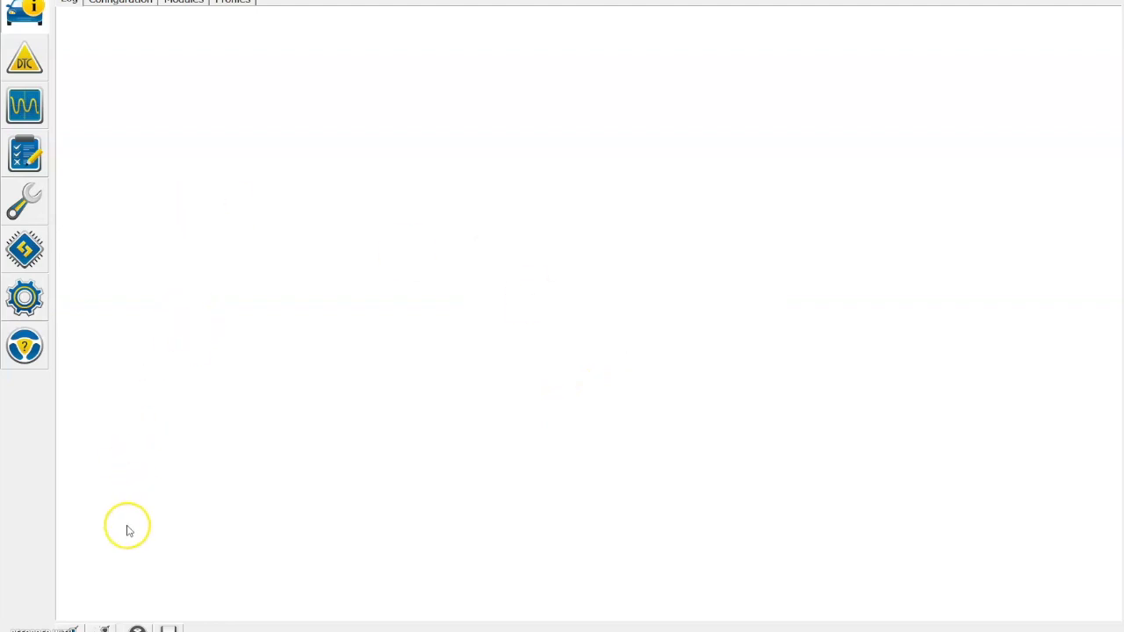
pyautogui.moveTo(78, 629)
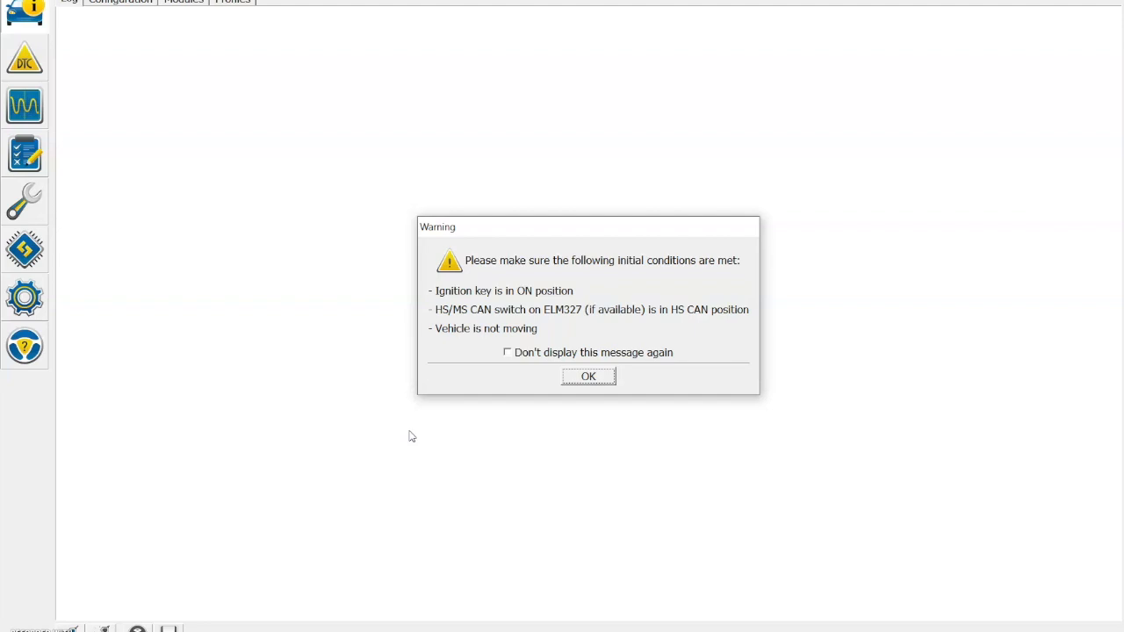
pyautogui.moveTo(587, 376)
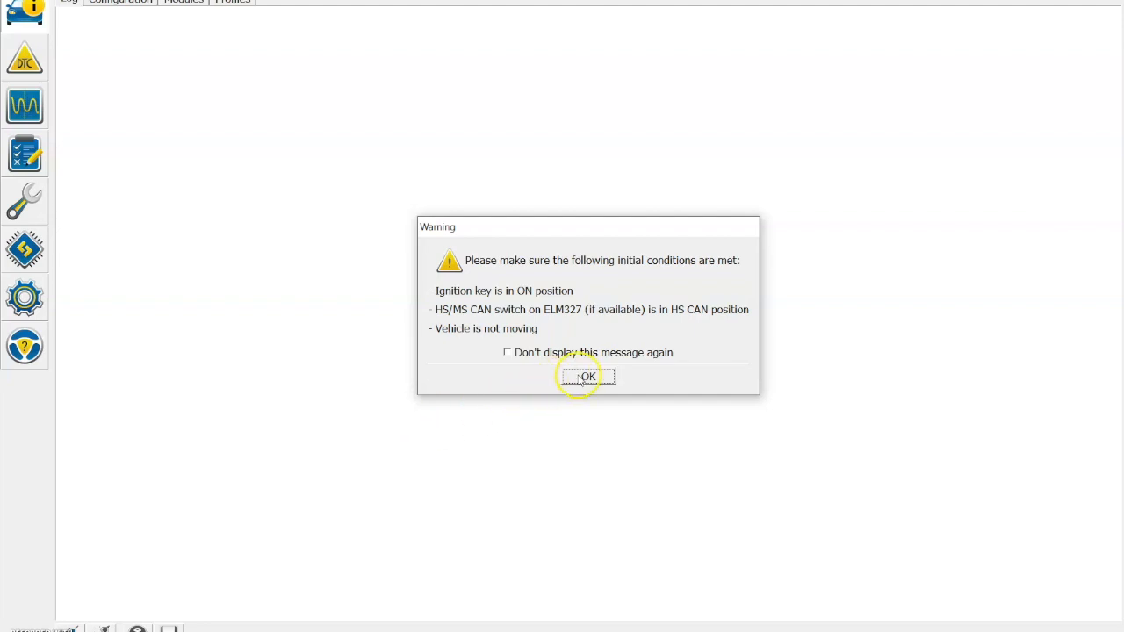
# - Connect to the Ford Transit, load its saved profile and confirm the adapter's HS/MS CAN switch is on MS CAN
pyautogui.click(586, 376)
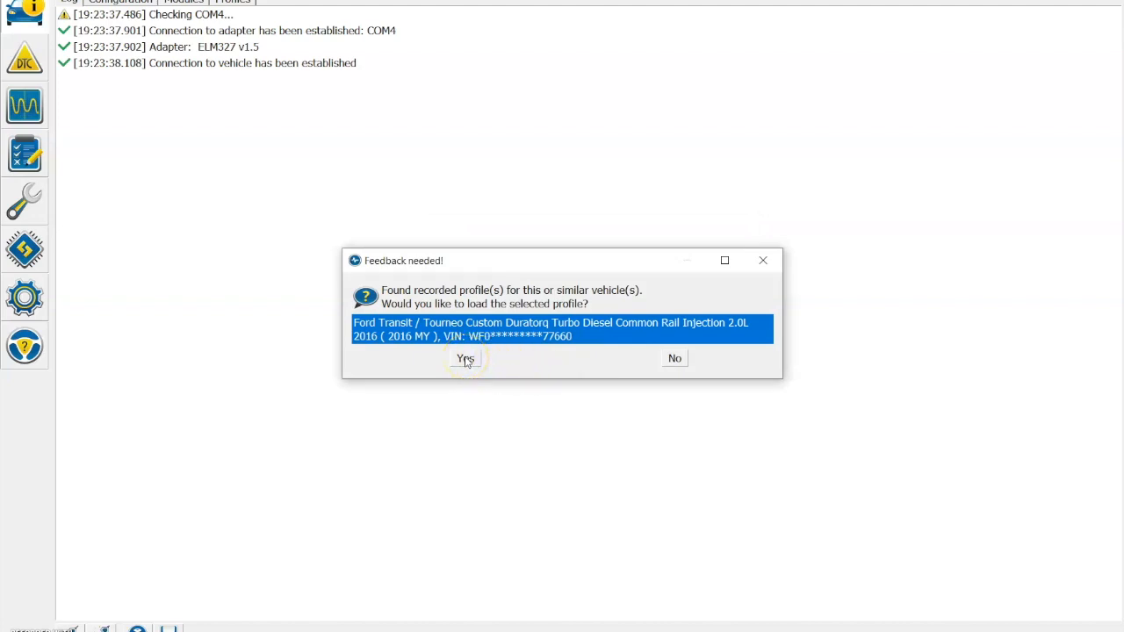
pyautogui.click(464, 358)
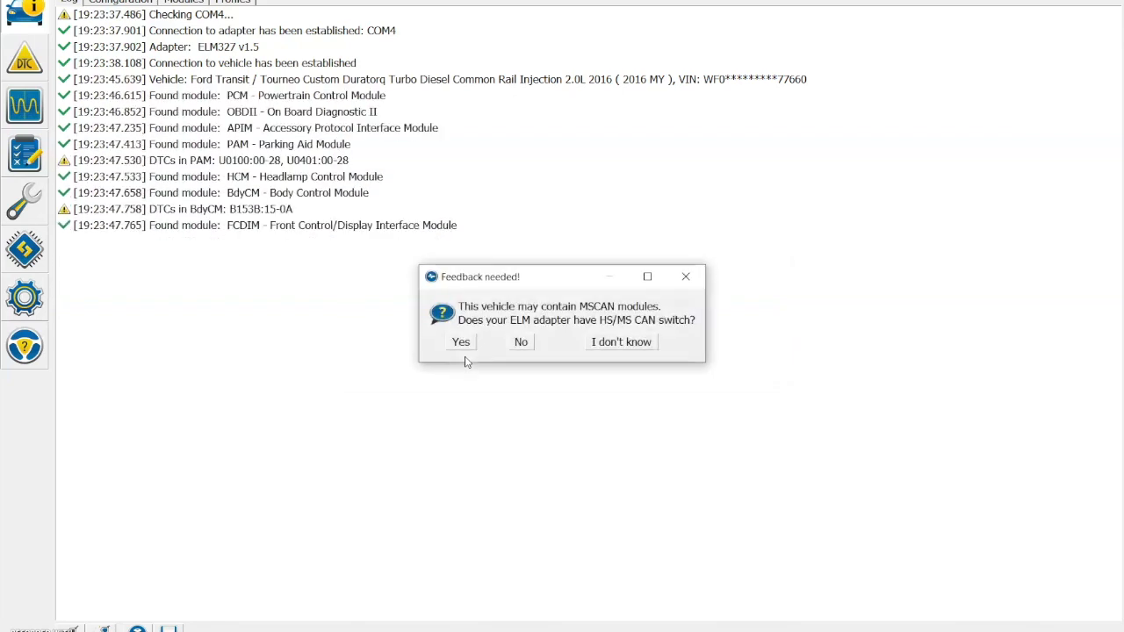
pyautogui.moveTo(460, 347)
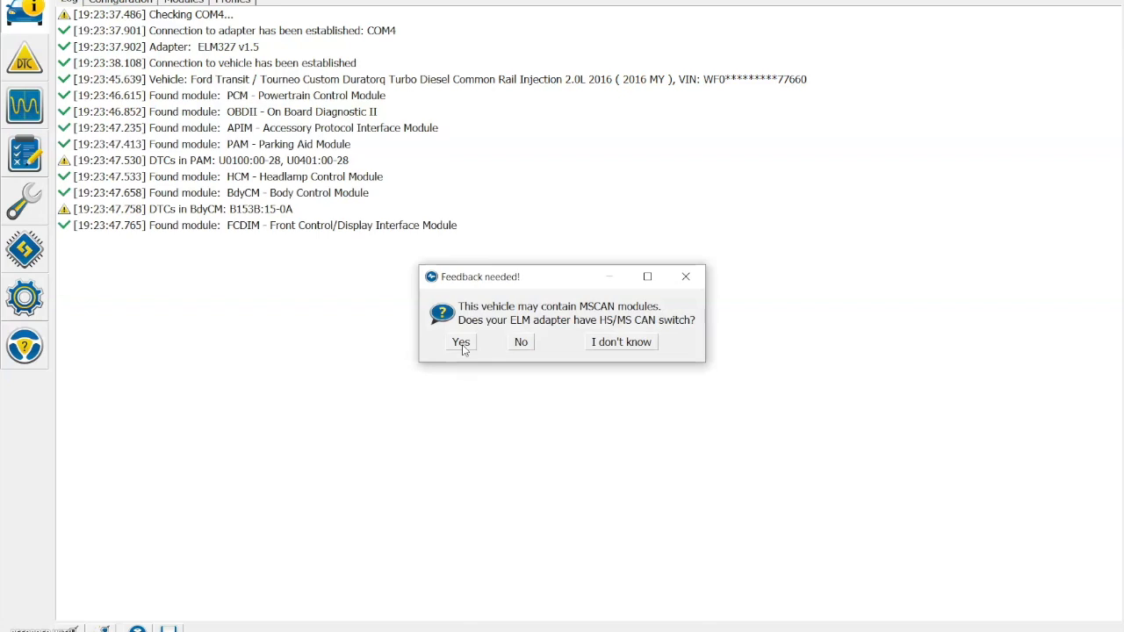
pyautogui.click(460, 342)
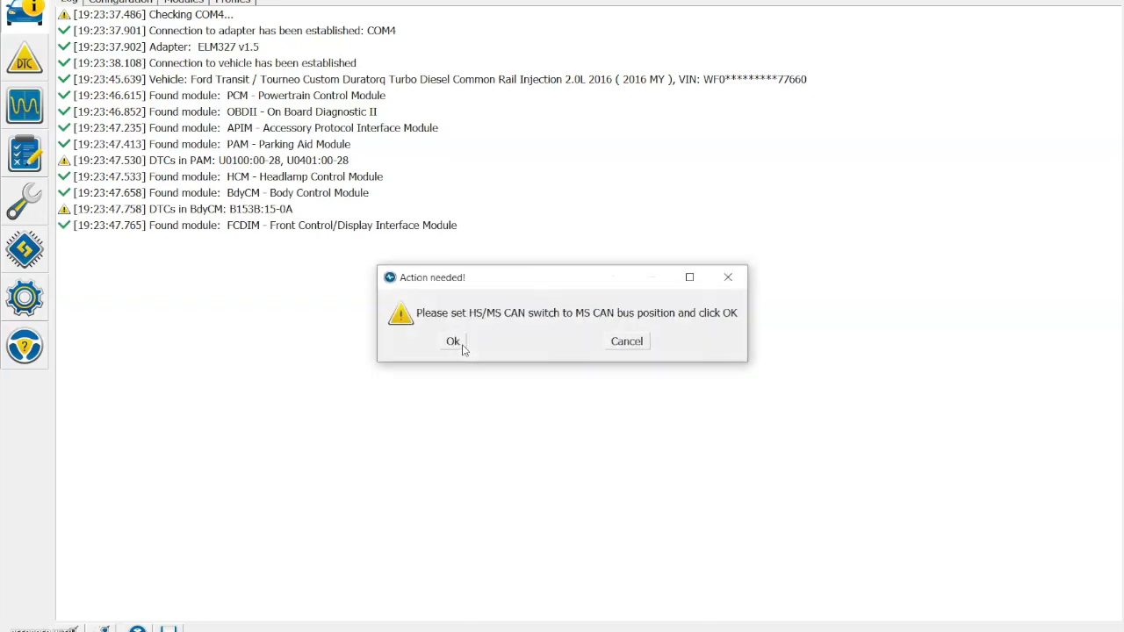
pyautogui.click(453, 341)
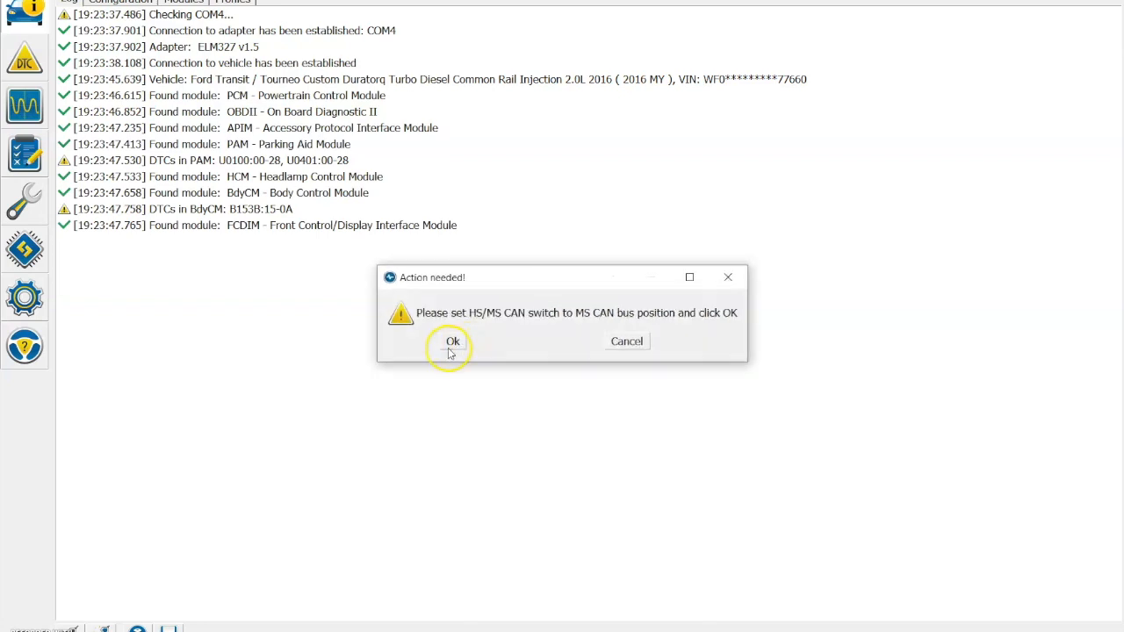
pyautogui.click(454, 341)
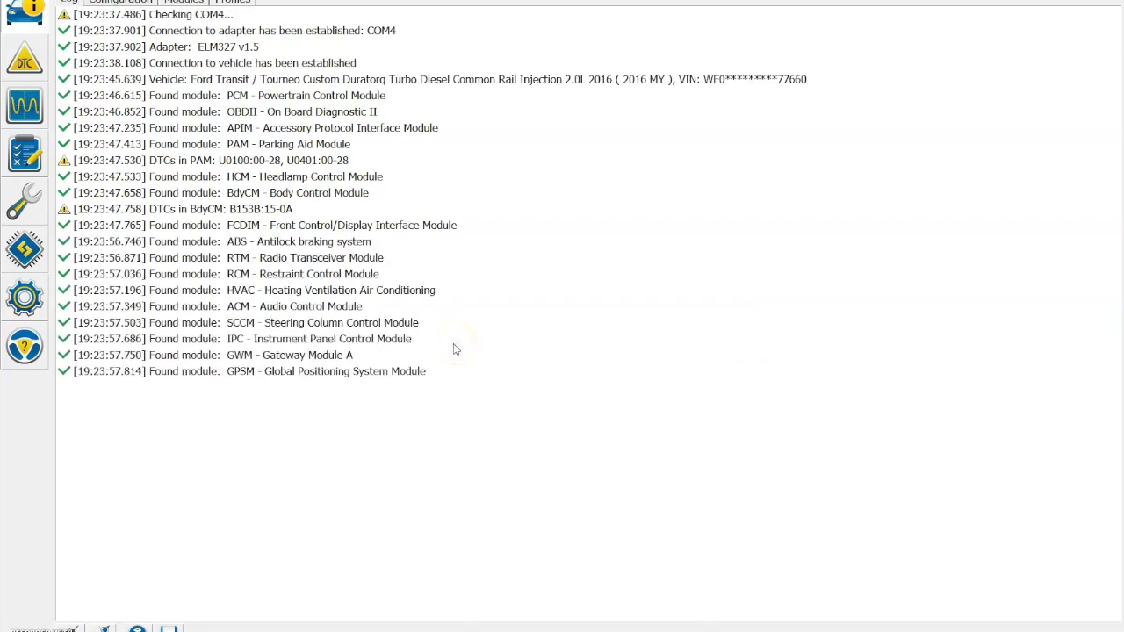
pyautogui.moveTo(273, 281)
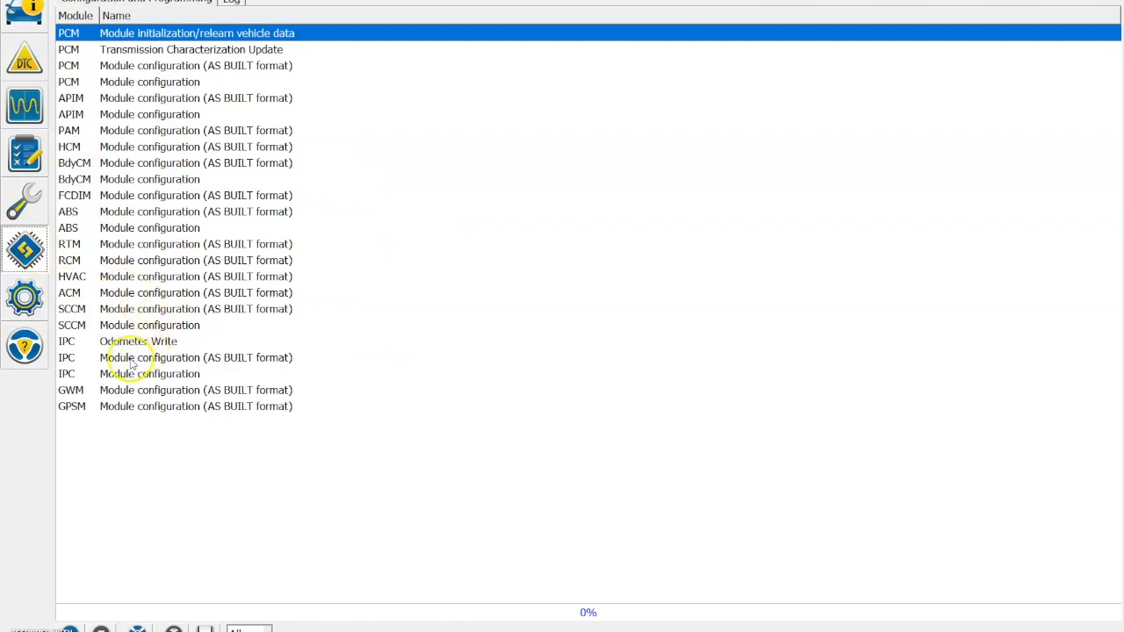
pyautogui.moveTo(132, 363)
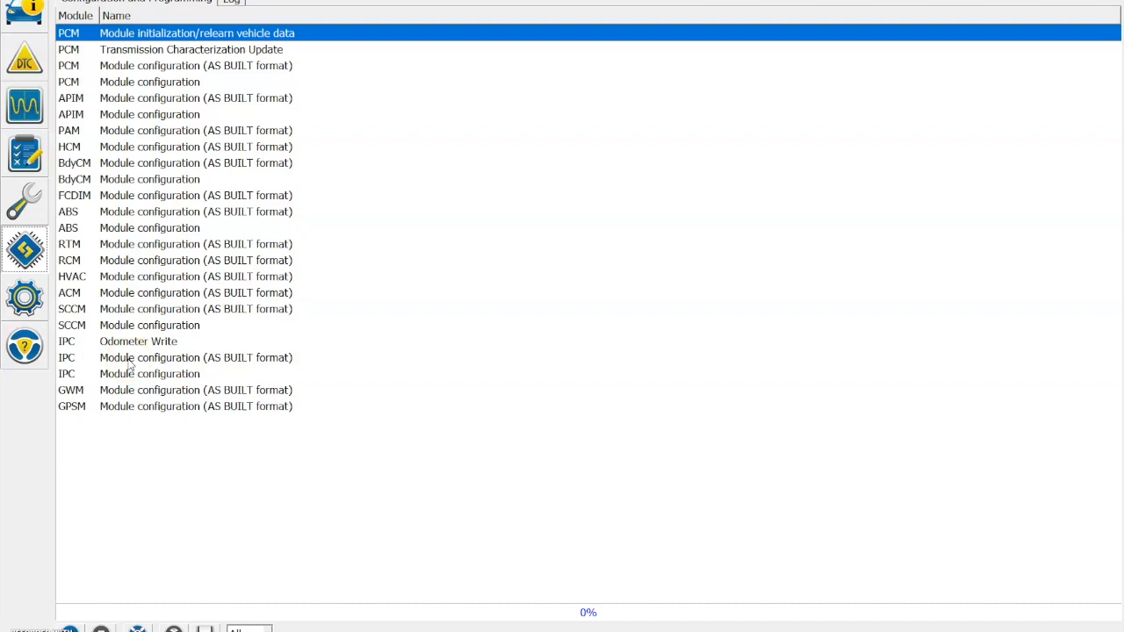
# - Run the IPC as-built configuration service and accept the unsafe-change warning
pyautogui.click(196, 358)
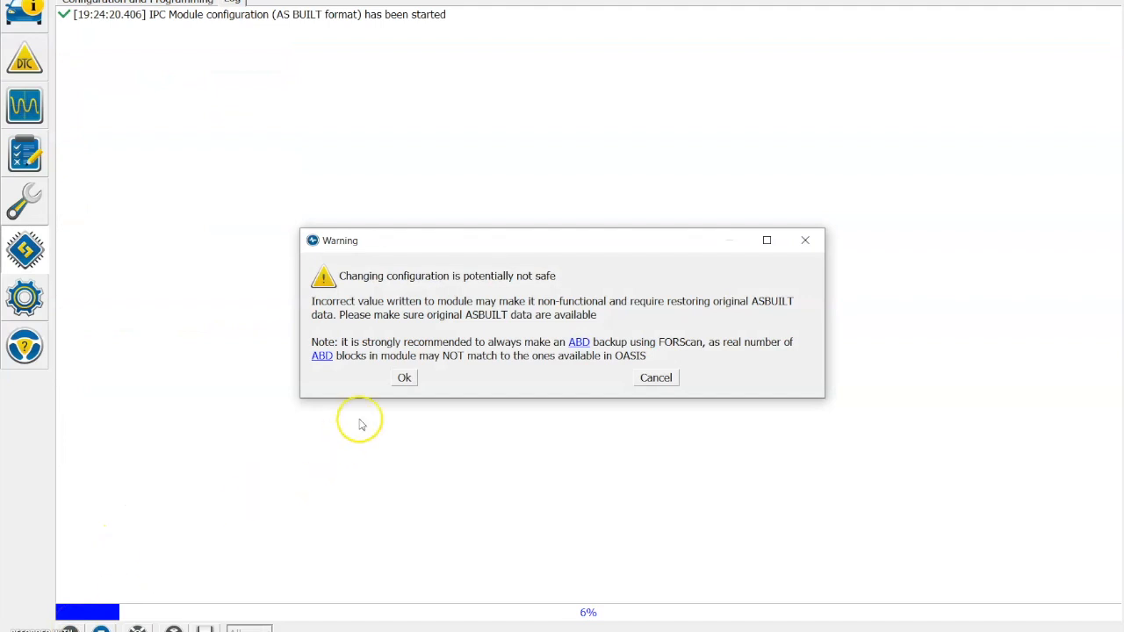
pyautogui.moveTo(407, 358)
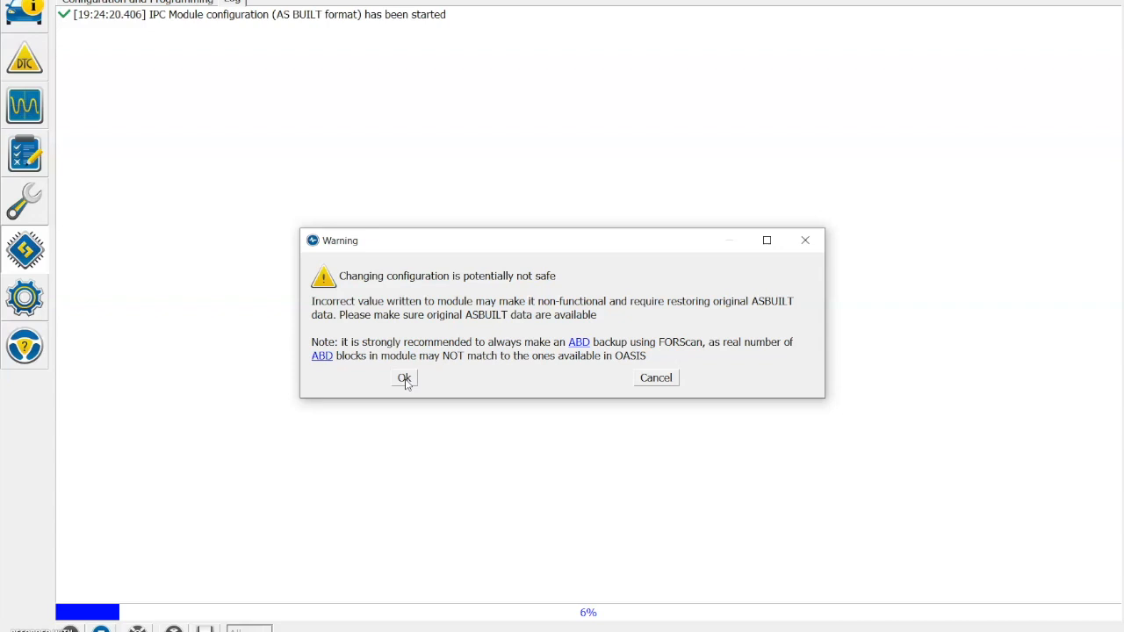
pyautogui.click(404, 378)
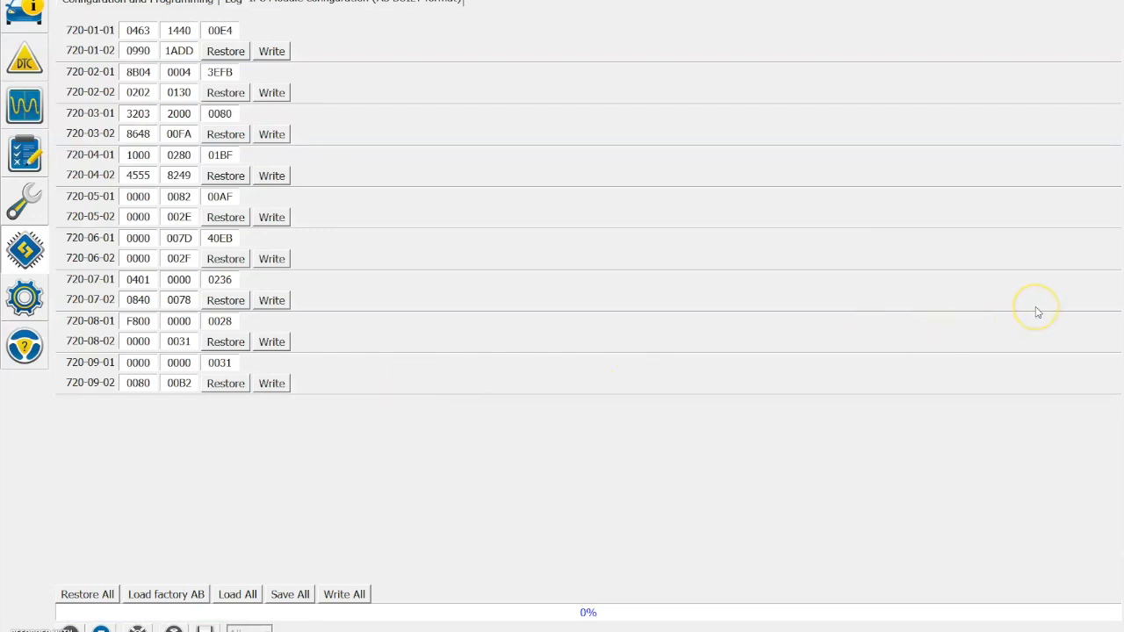
pyautogui.moveTo(1039, 313)
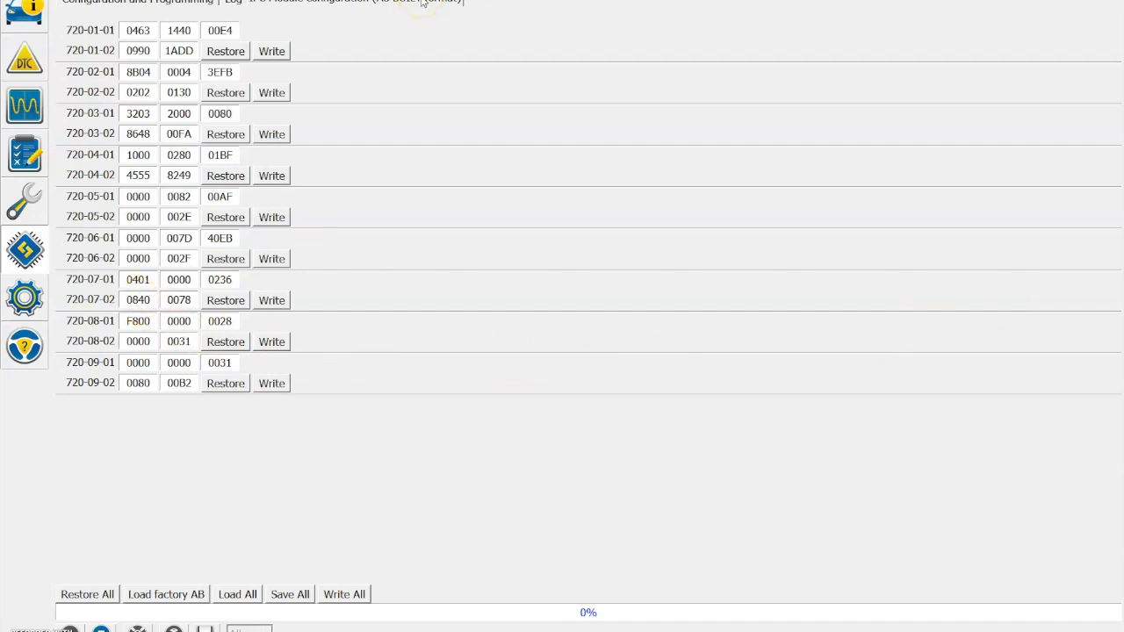
# - Attempt an unchanged write of block 720-07-02 and acknowledge the 'No changes' notice
pyautogui.click(137, 299)
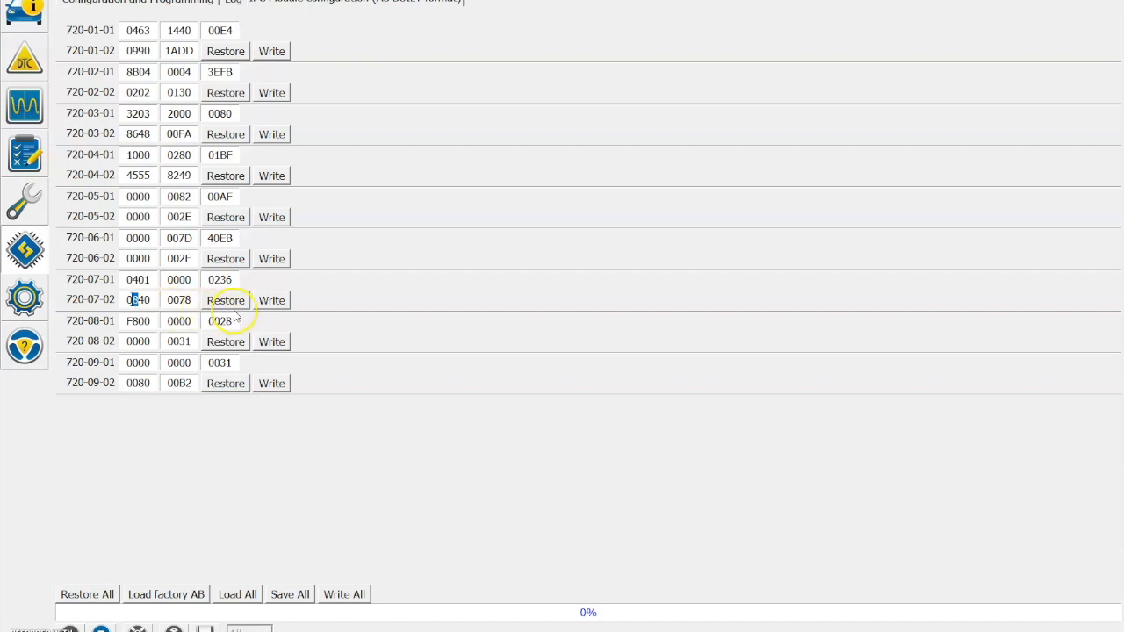
pyautogui.moveTo(270, 299)
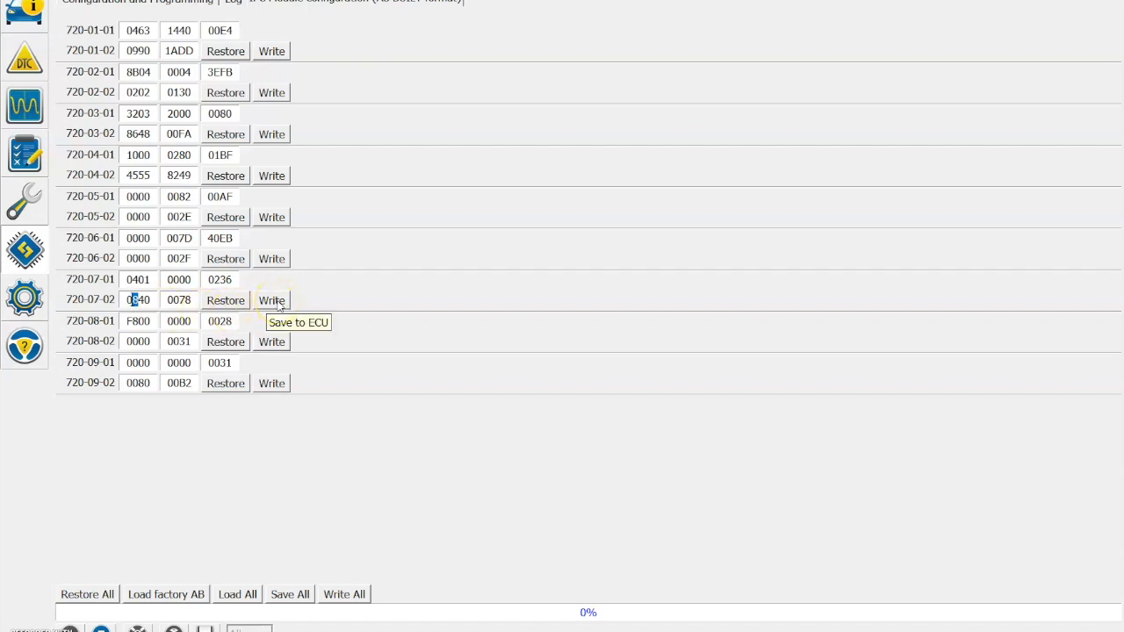
pyautogui.moveTo(295, 523)
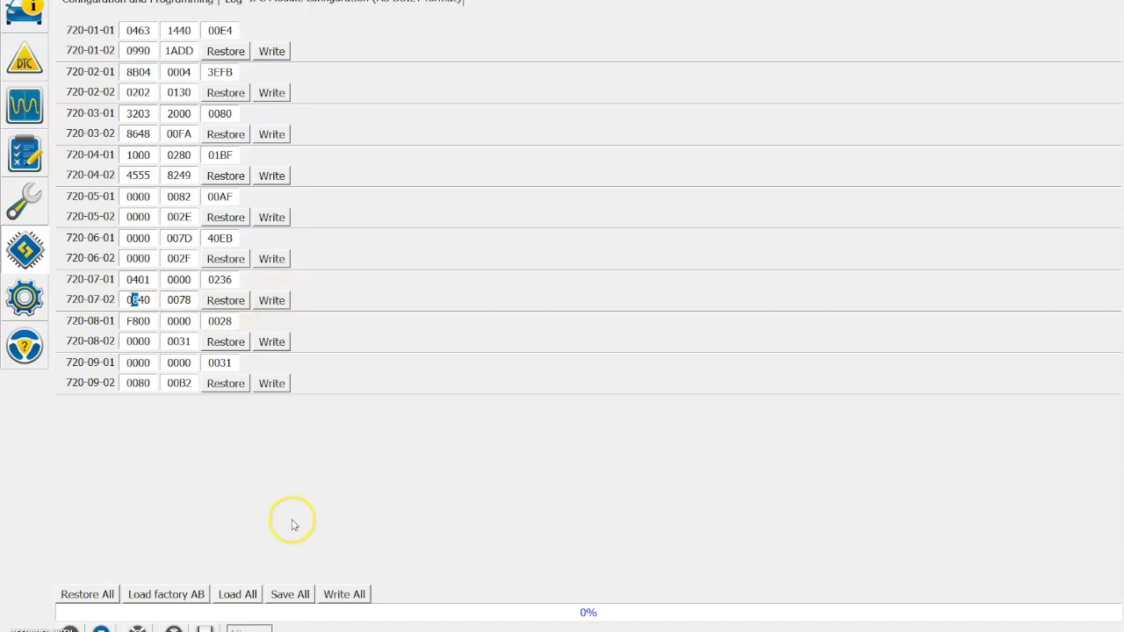
pyautogui.moveTo(290, 593)
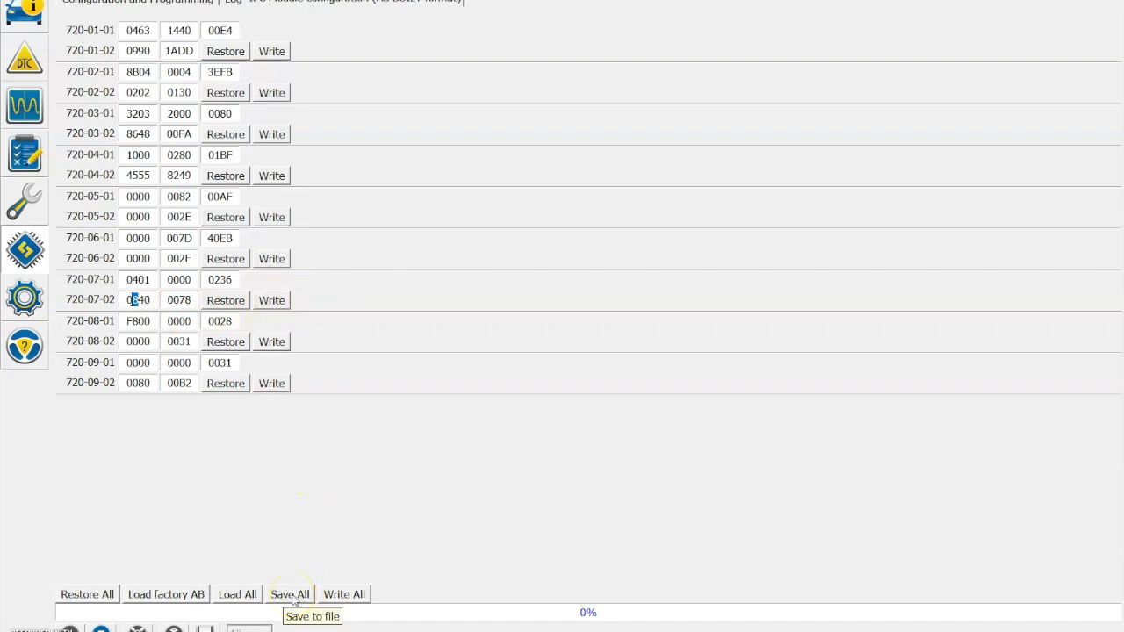
pyautogui.moveTo(332, 472)
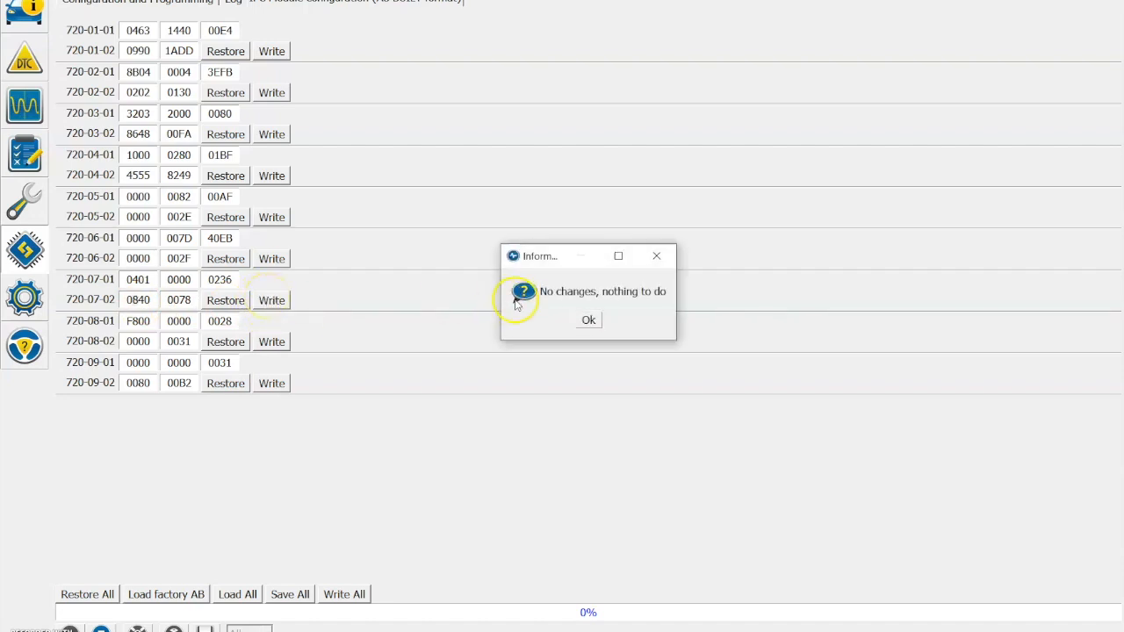
pyautogui.moveTo(588, 319)
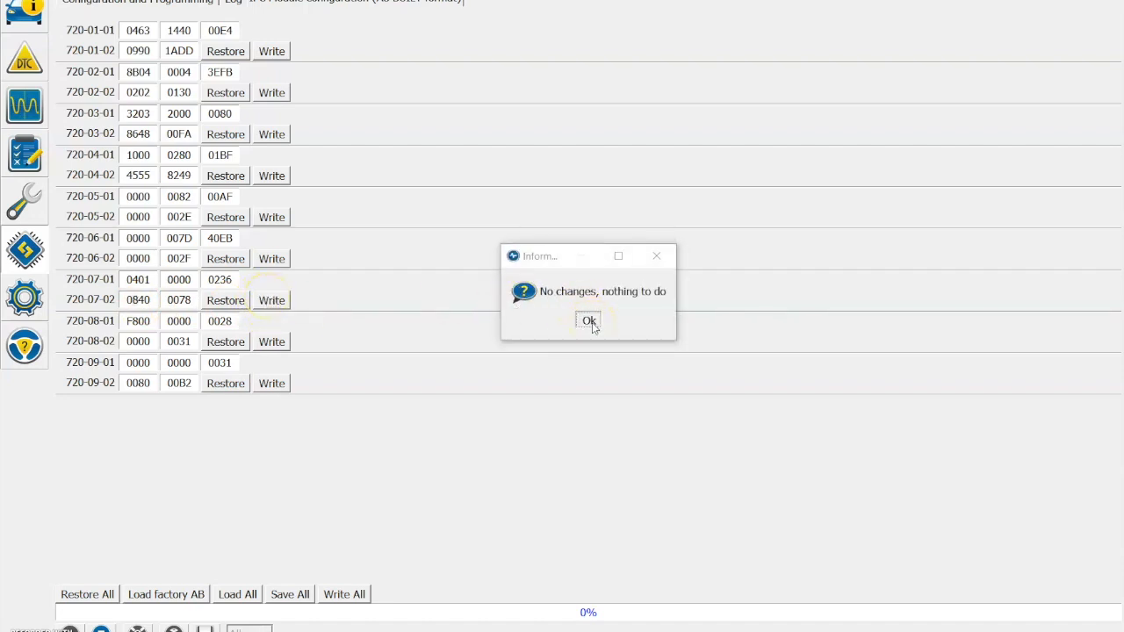
pyautogui.click(588, 320)
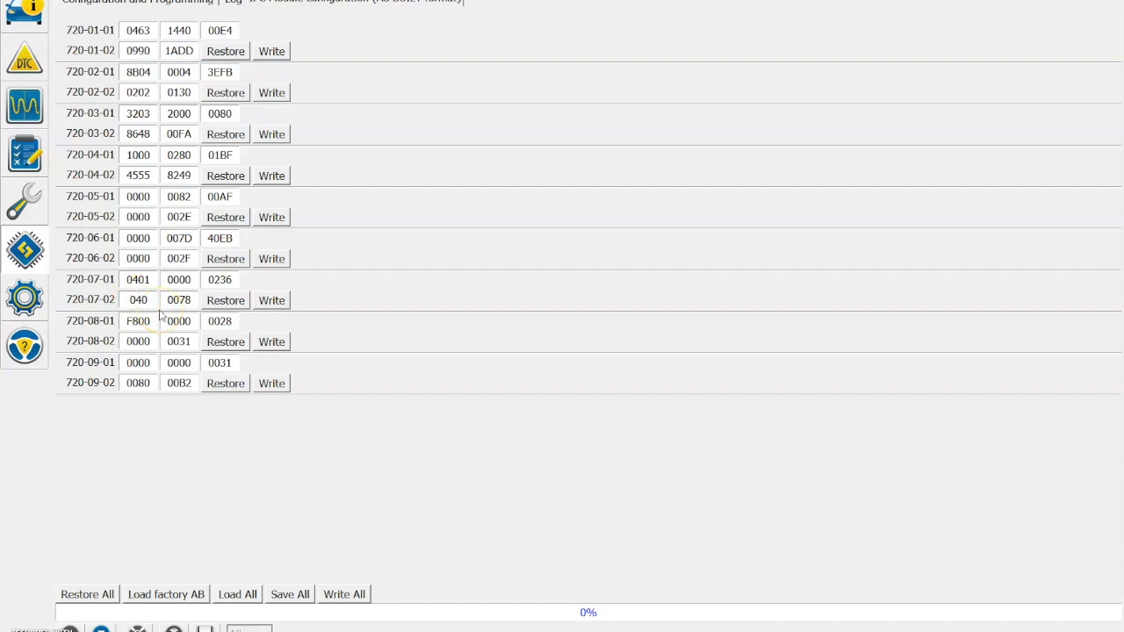
# - Write block 720-07-02 with value 0040 to the cluster, accepting the checksum warning and success message
pyautogui.doubleClick(179, 299)
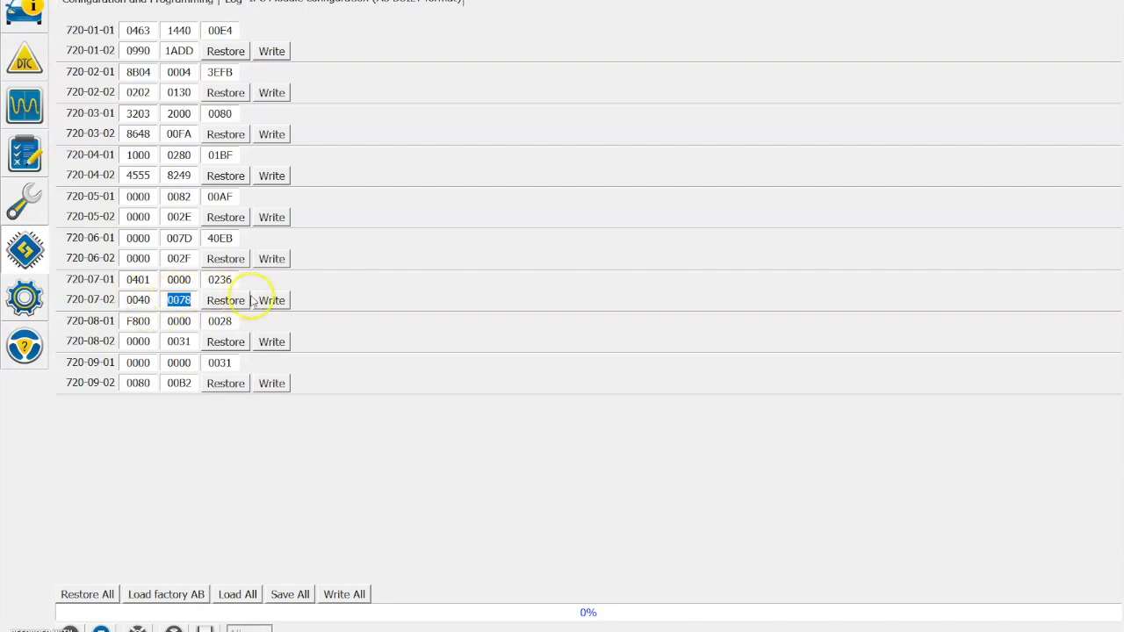
pyautogui.click(270, 299)
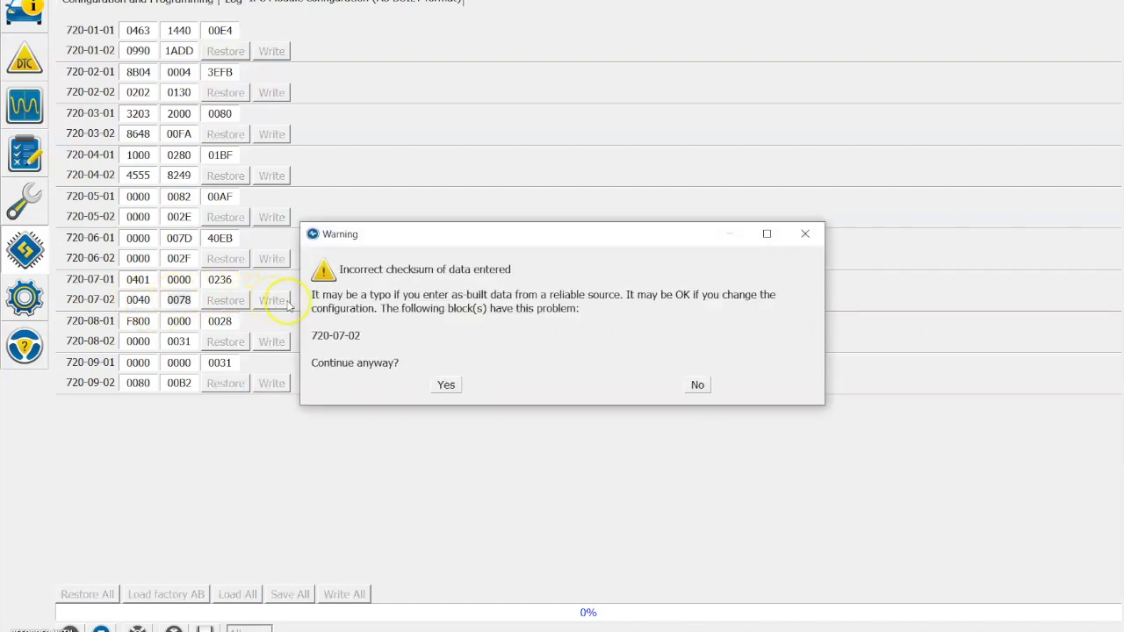
pyautogui.moveTo(446, 385)
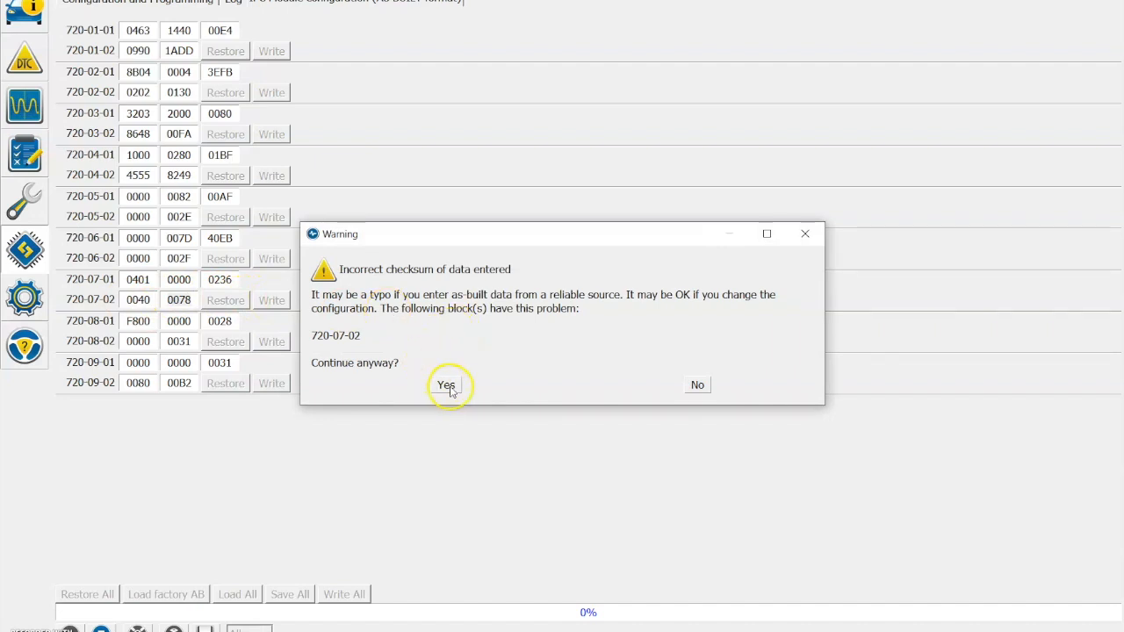
pyautogui.click(446, 386)
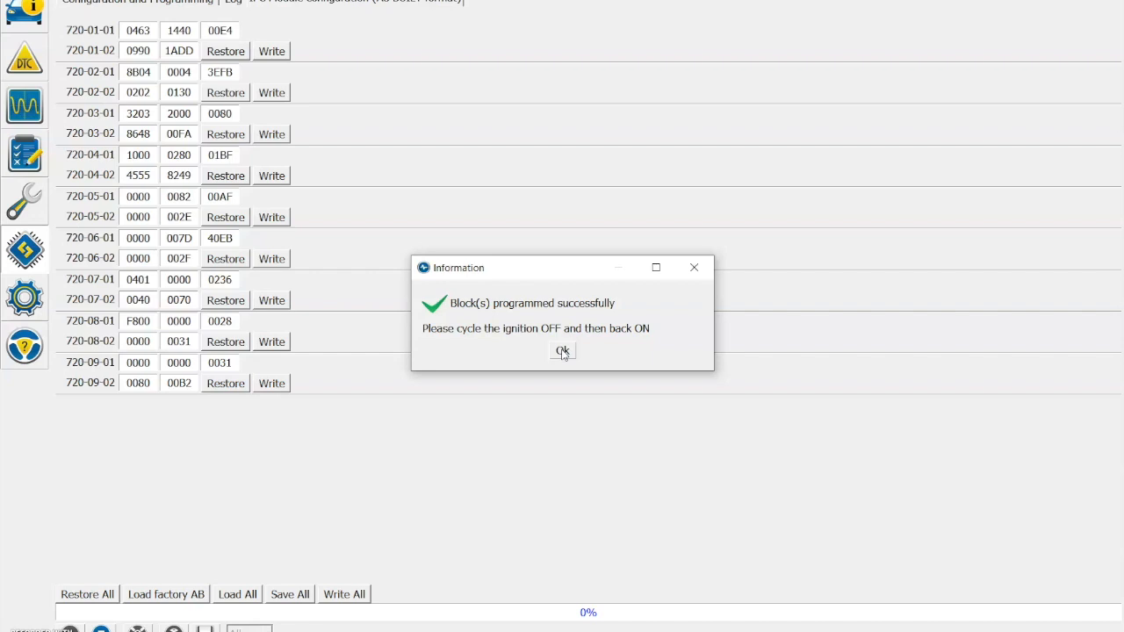
pyautogui.click(562, 351)
pyautogui.write('0840')
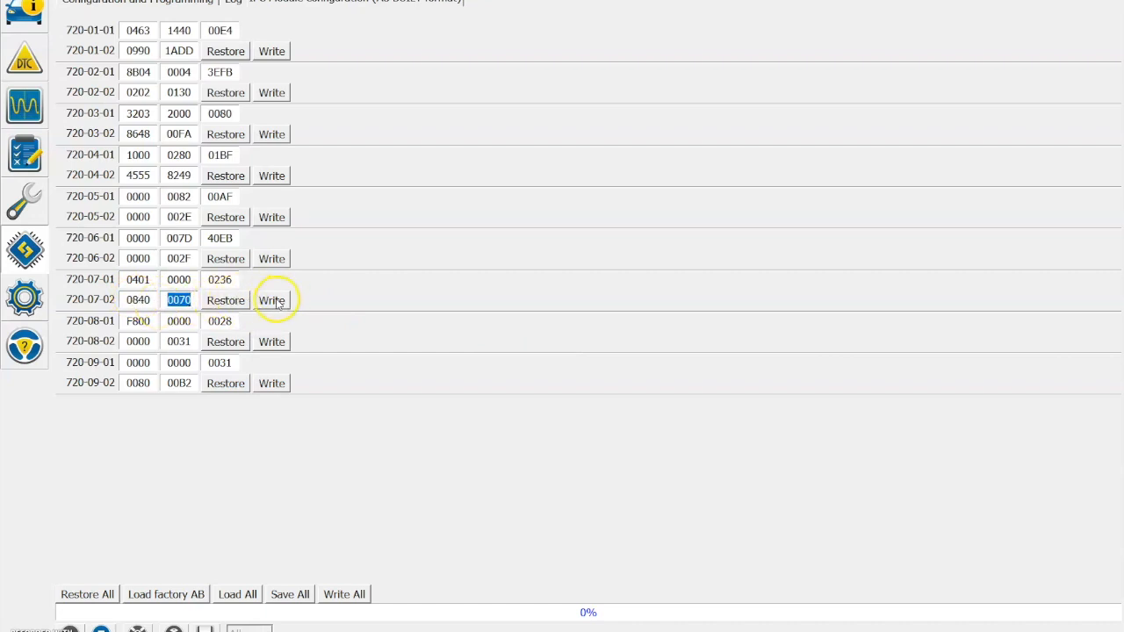
# - Write block 720-07-02 back as 0840, accepting the checksum warning and success message
pyautogui.click(271, 300)
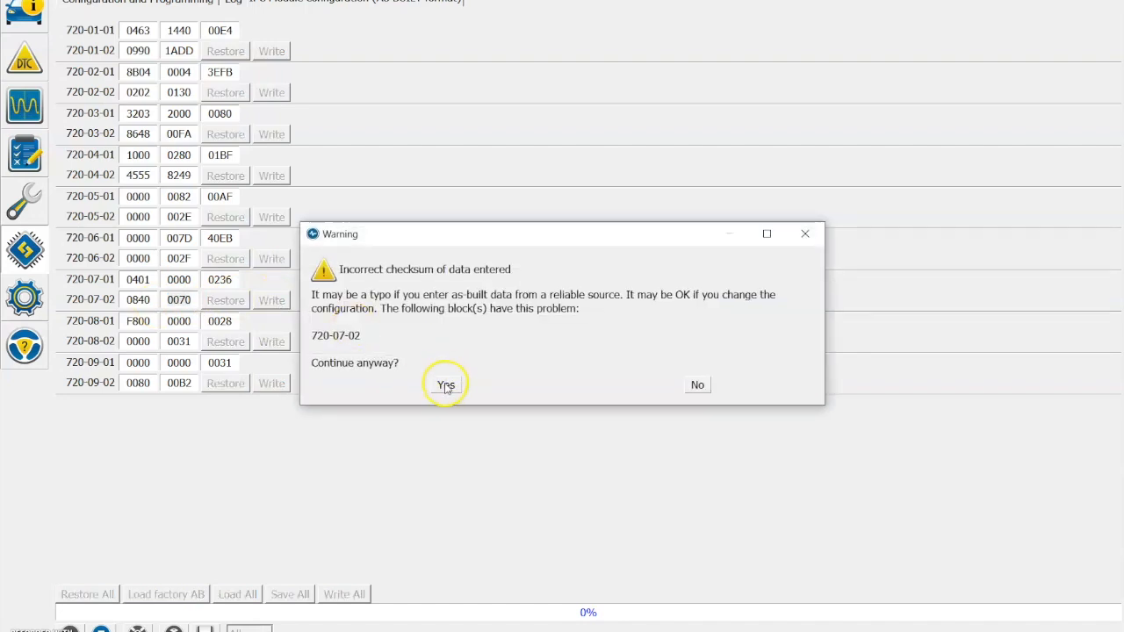
pyautogui.click(446, 384)
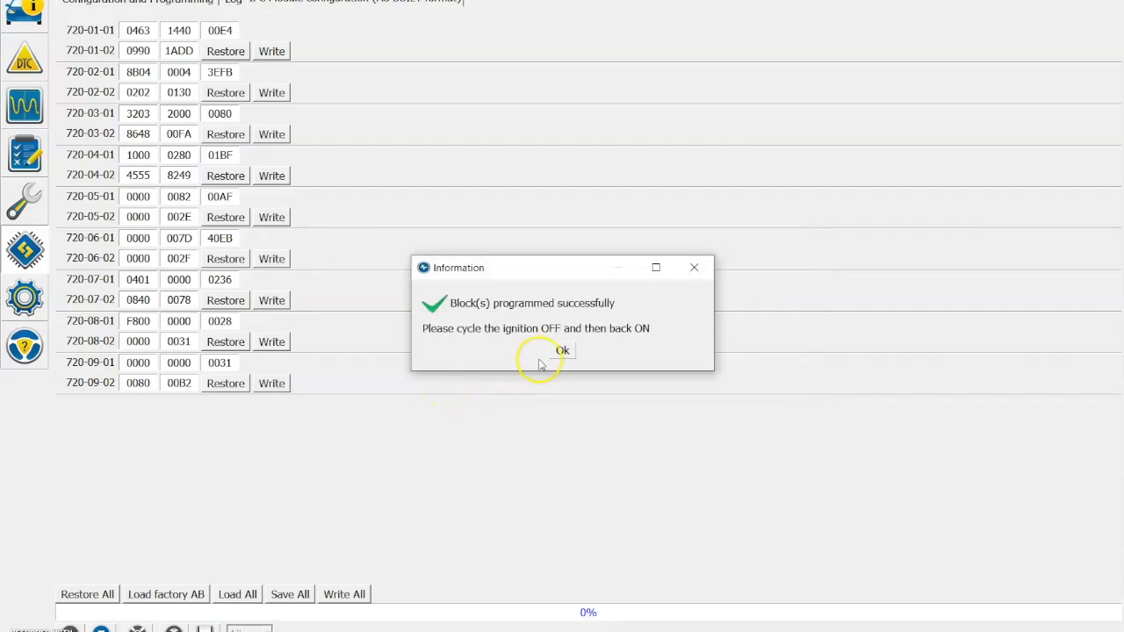
pyautogui.click(562, 351)
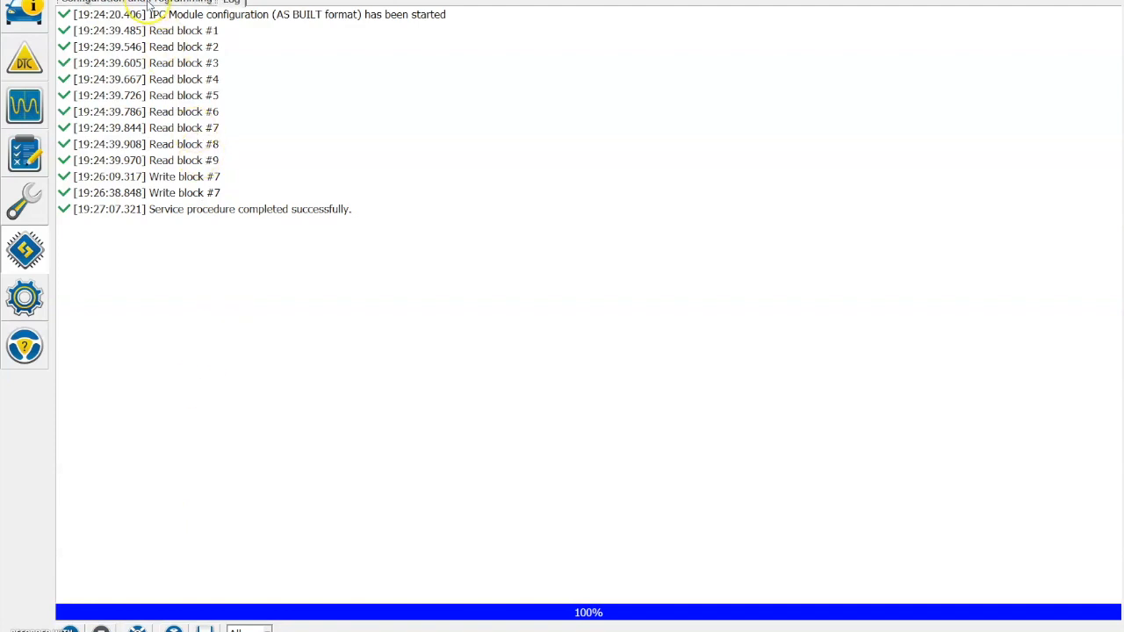
# - Run the PCM Module configuration service from the service list and confirm the CAN switch prompt
pyautogui.click(137, 2)
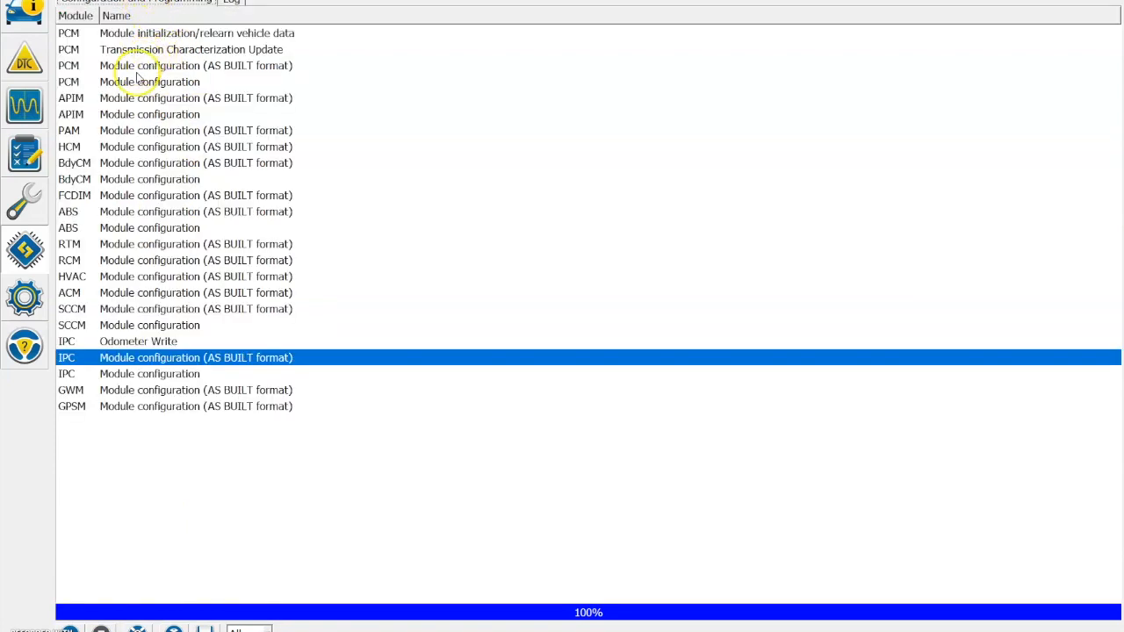
pyautogui.moveTo(131, 85)
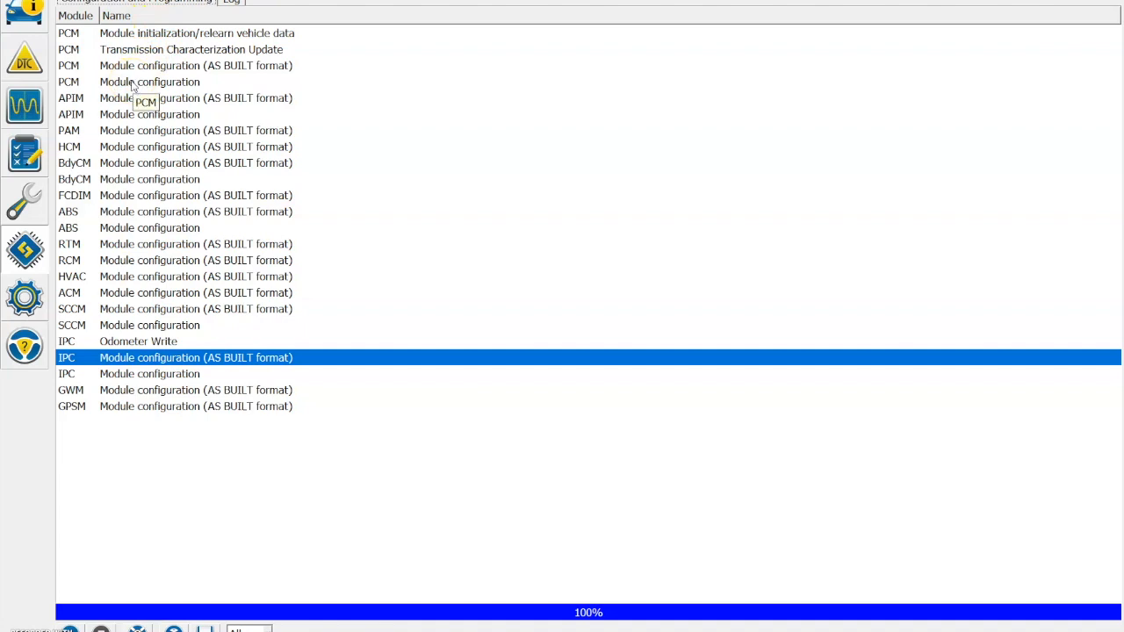
pyautogui.moveTo(134, 82)
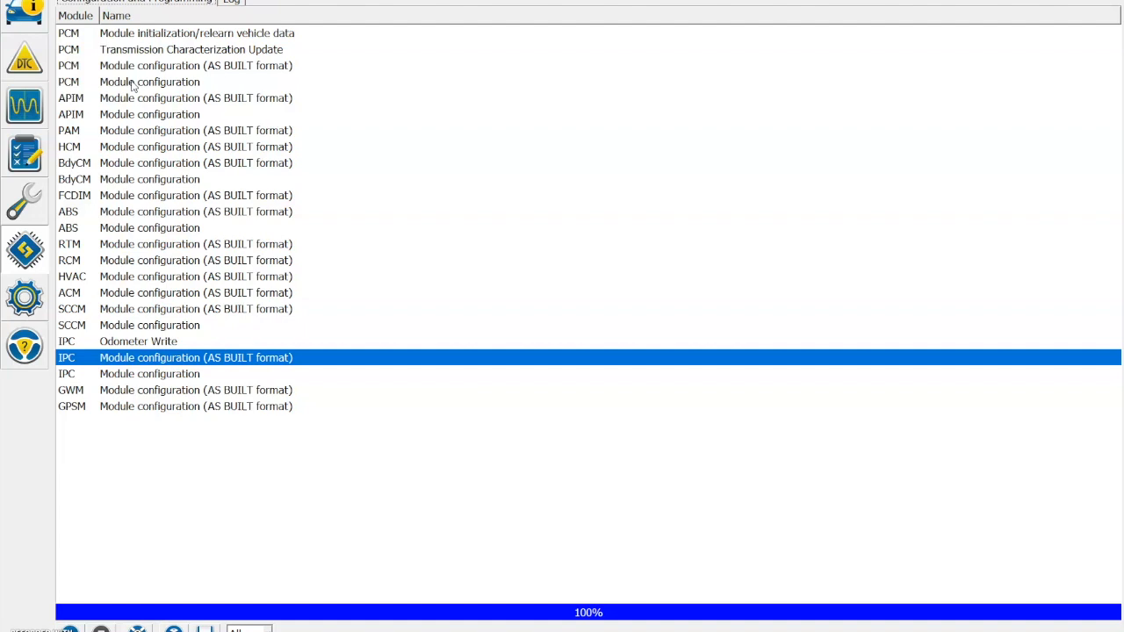
pyautogui.click(149, 82)
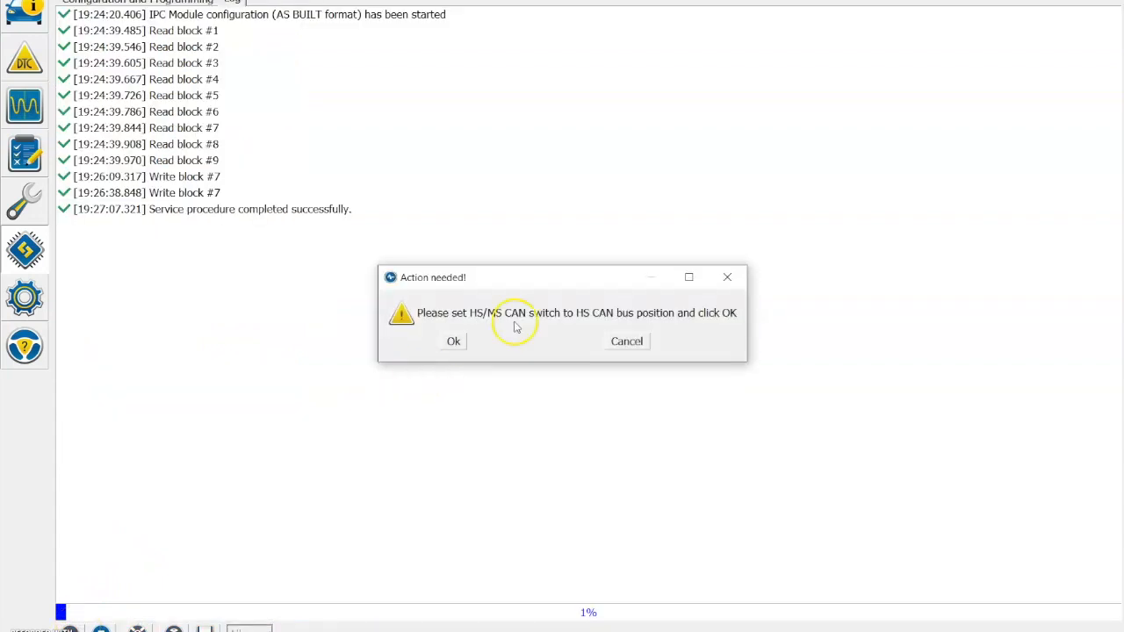
pyautogui.moveTo(501, 317)
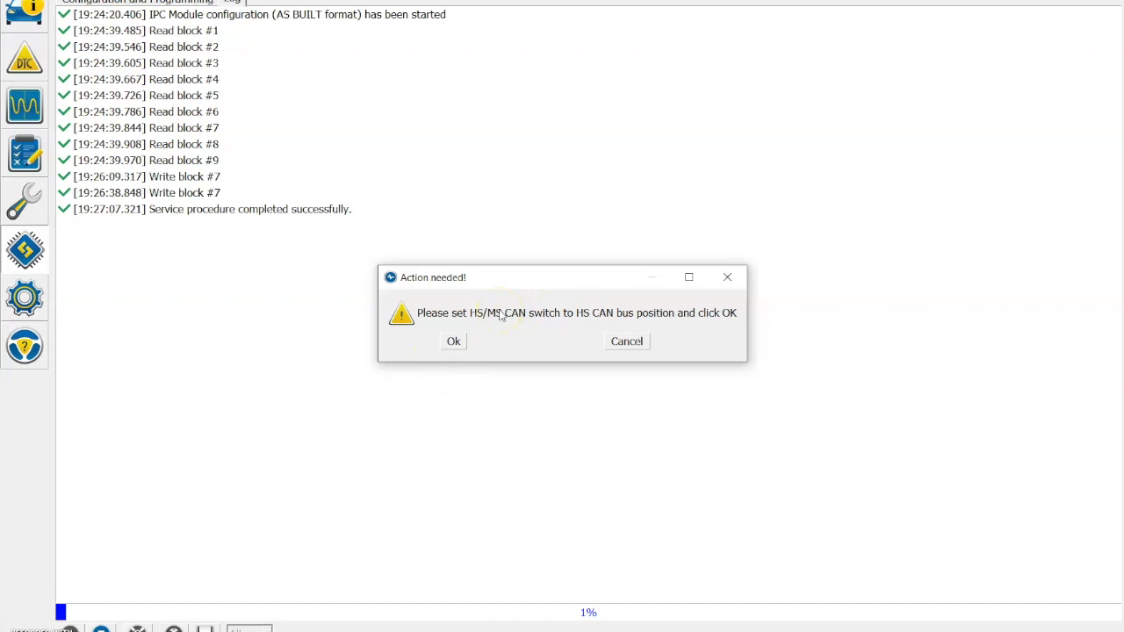
pyautogui.click(453, 341)
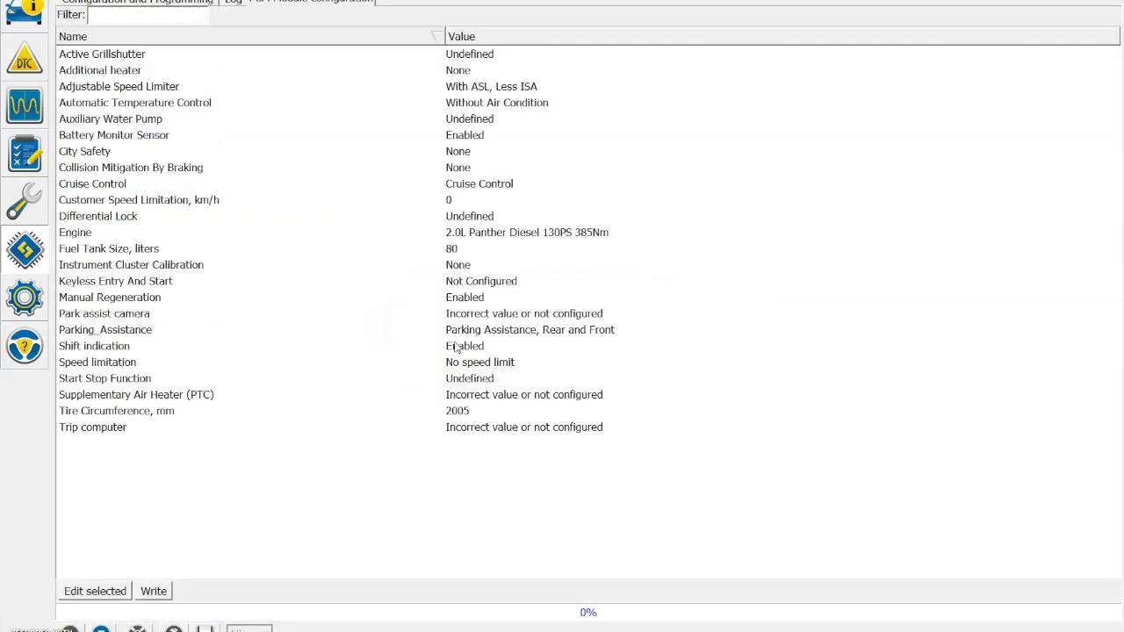
pyautogui.moveTo(383, 302)
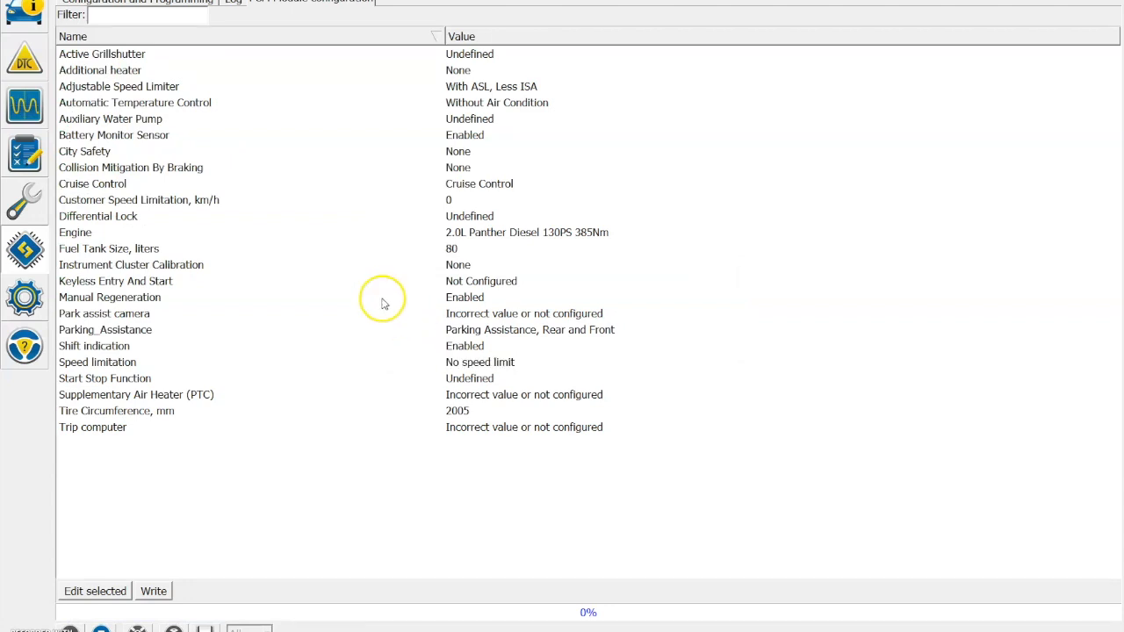
pyautogui.moveTo(197, 295)
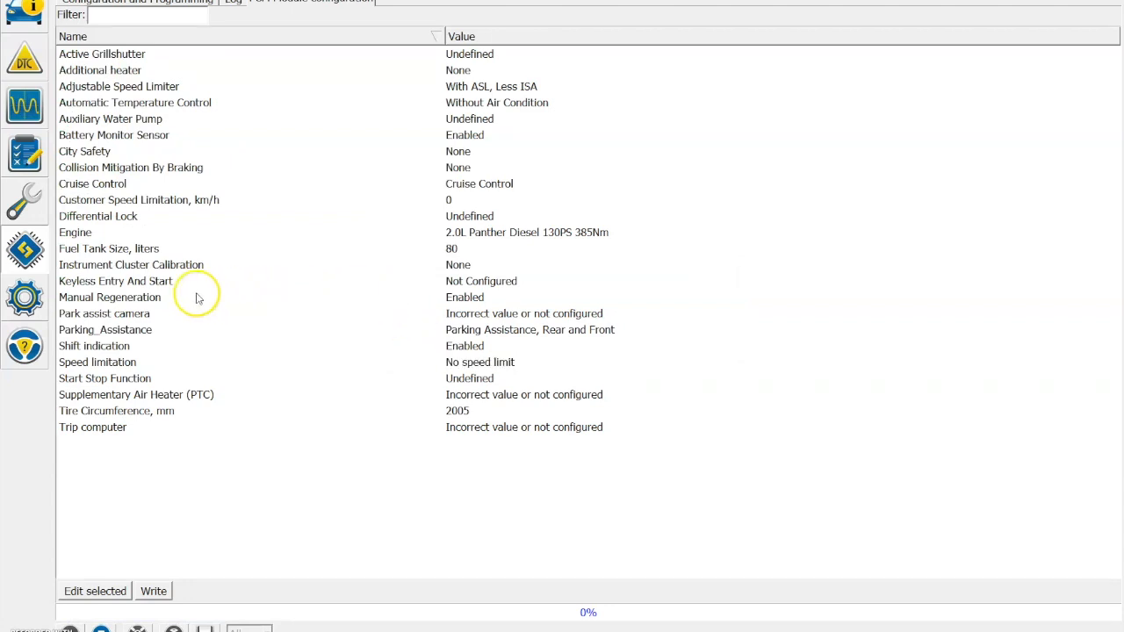
pyautogui.click(109, 296)
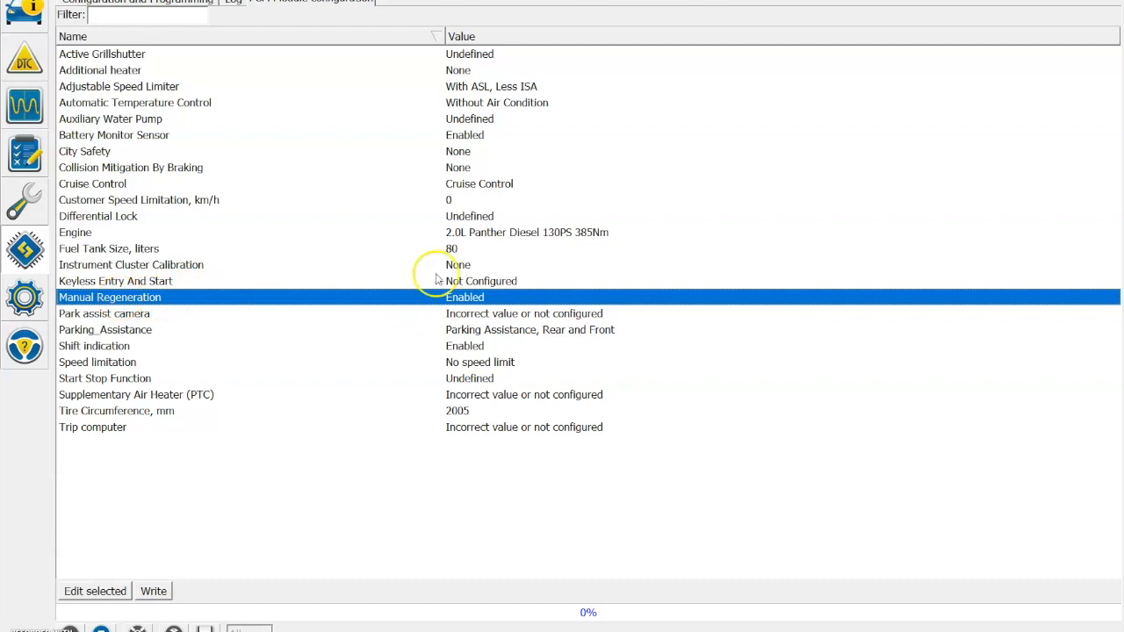
pyautogui.moveTo(100, 590)
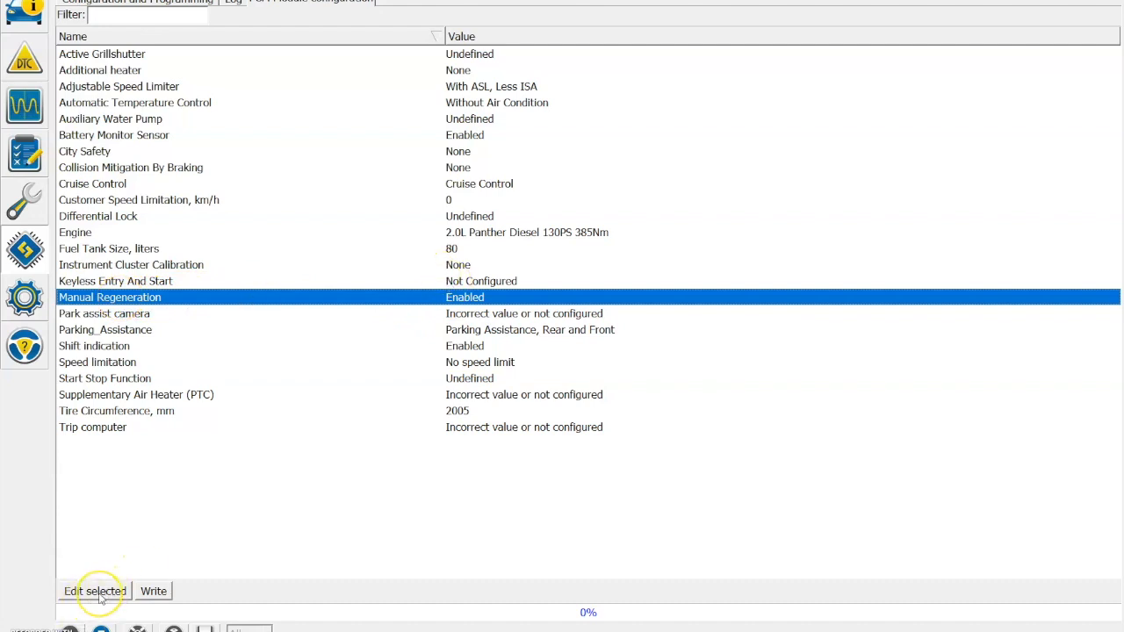
pyautogui.click(95, 590)
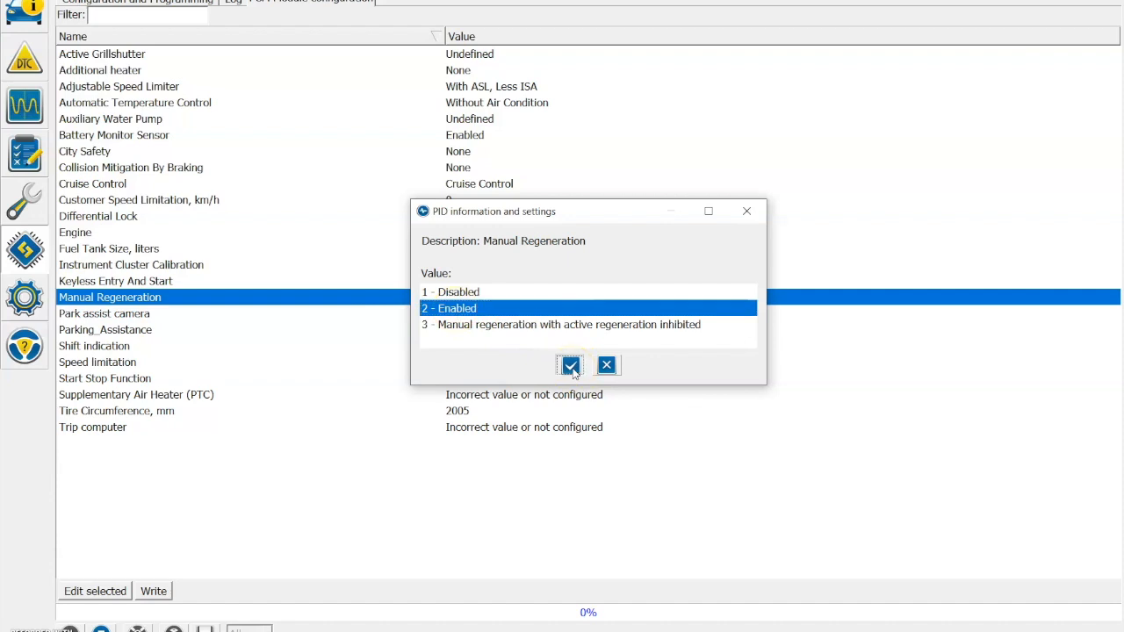
pyautogui.click(571, 366)
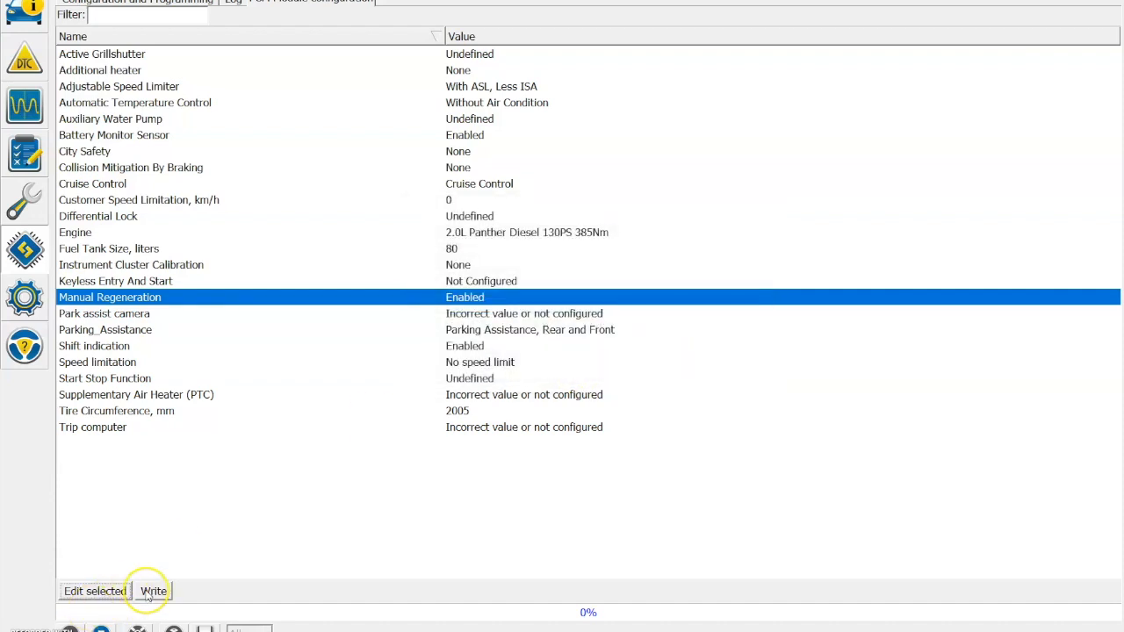
pyautogui.click(153, 590)
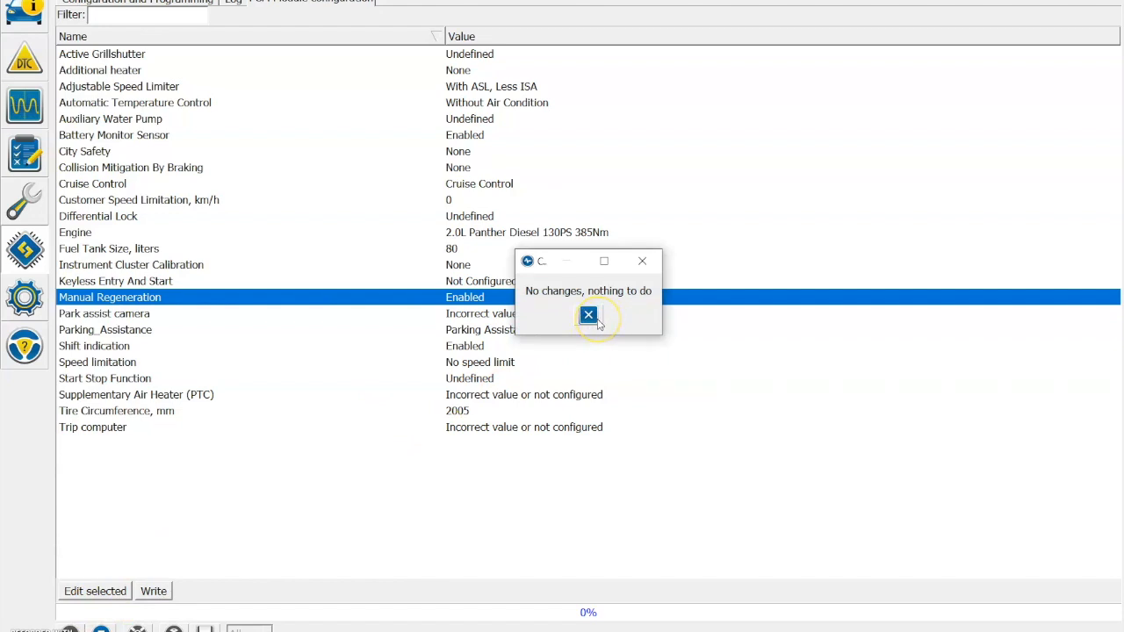
pyautogui.click(587, 316)
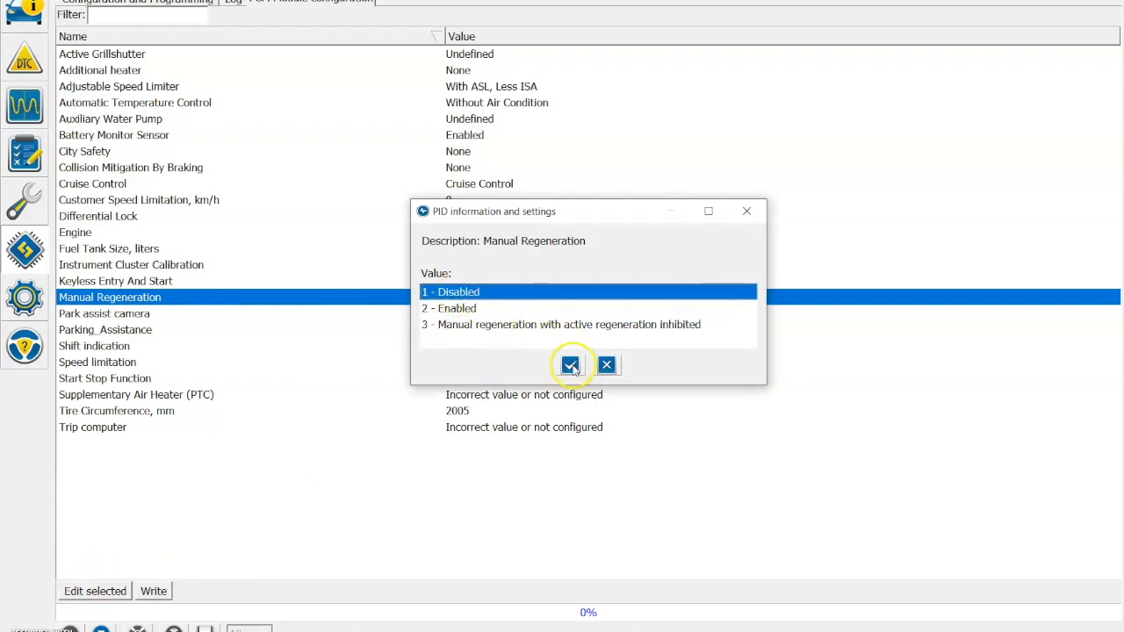
# - Apply Manual Regeneration = '1 - Disabled', write it to the PCM and confirm the Enabled→Disabled change
pyautogui.click(569, 365)
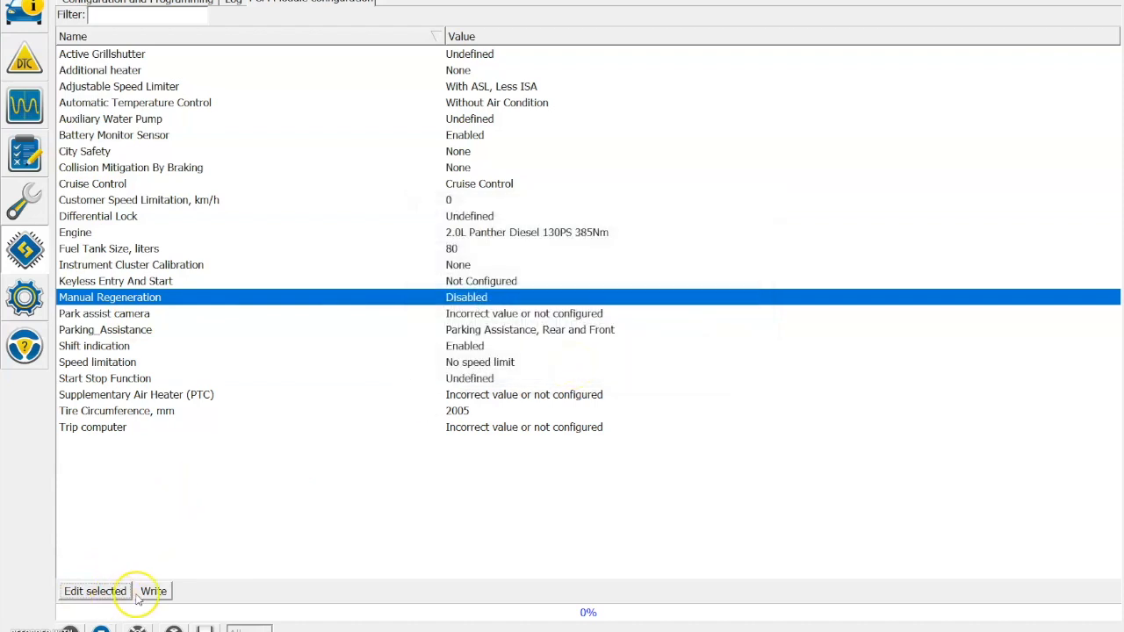
pyautogui.click(153, 590)
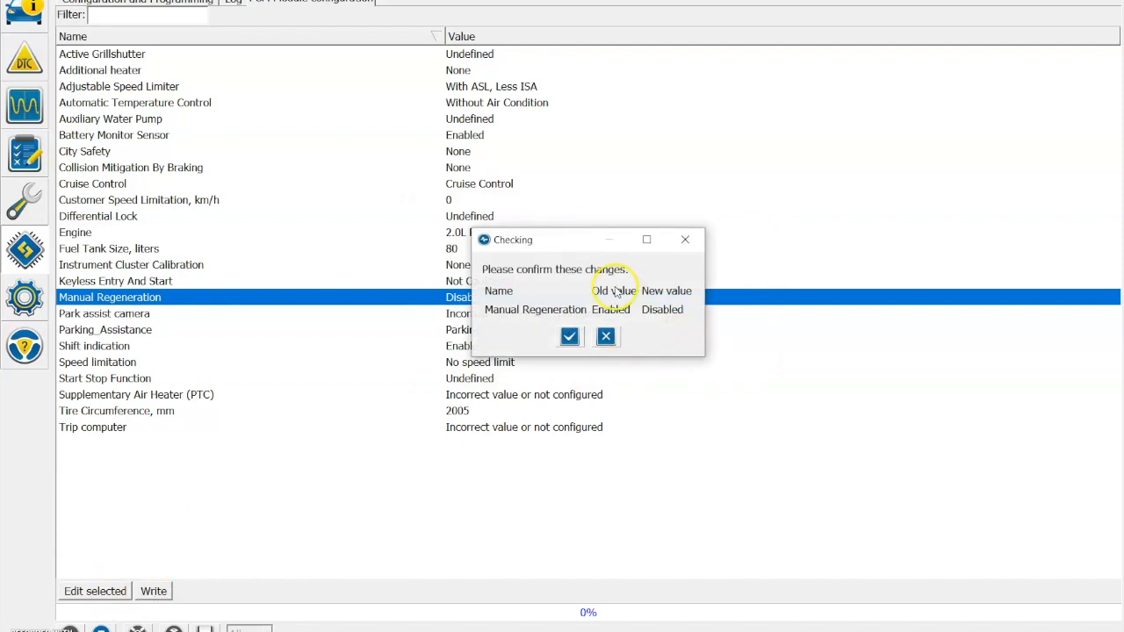
pyautogui.click(569, 337)
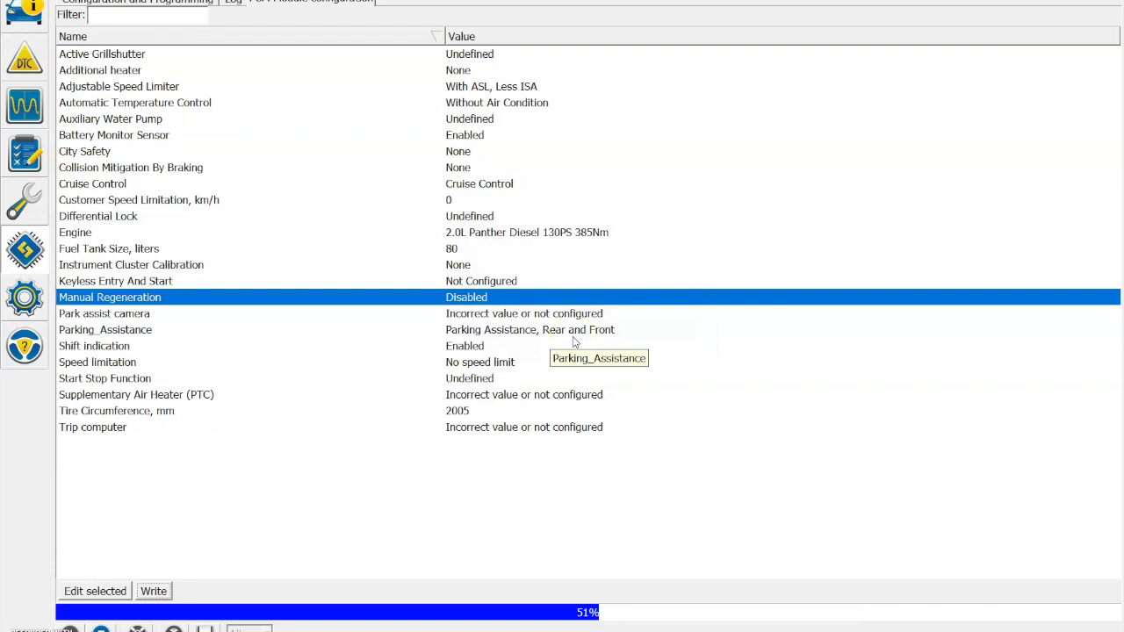
pyautogui.click(153, 590)
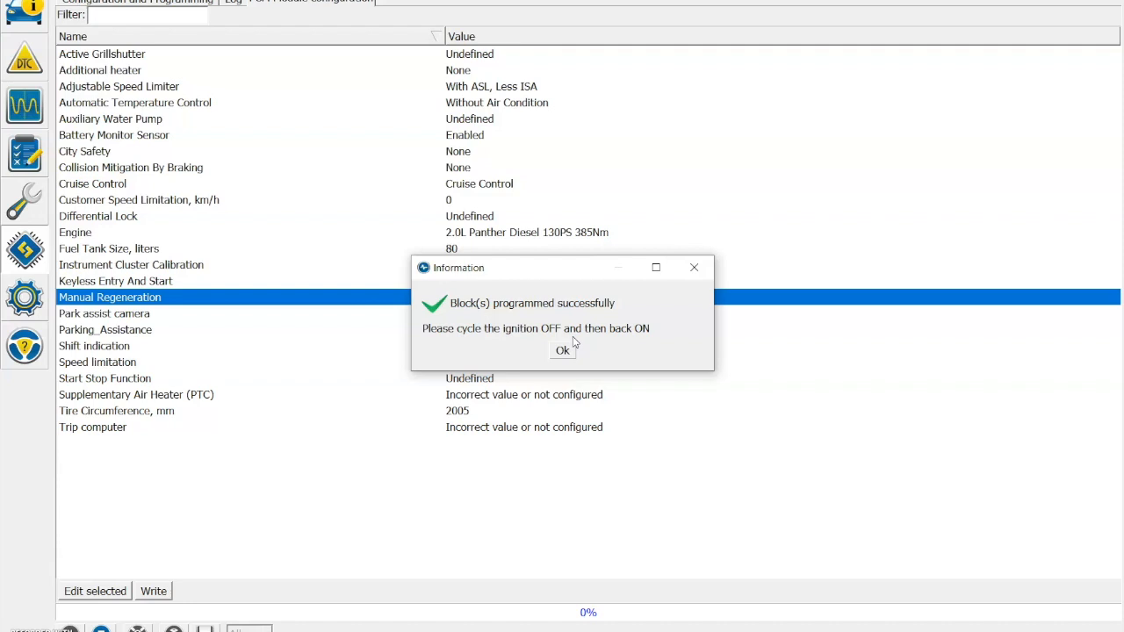
pyautogui.click(562, 349)
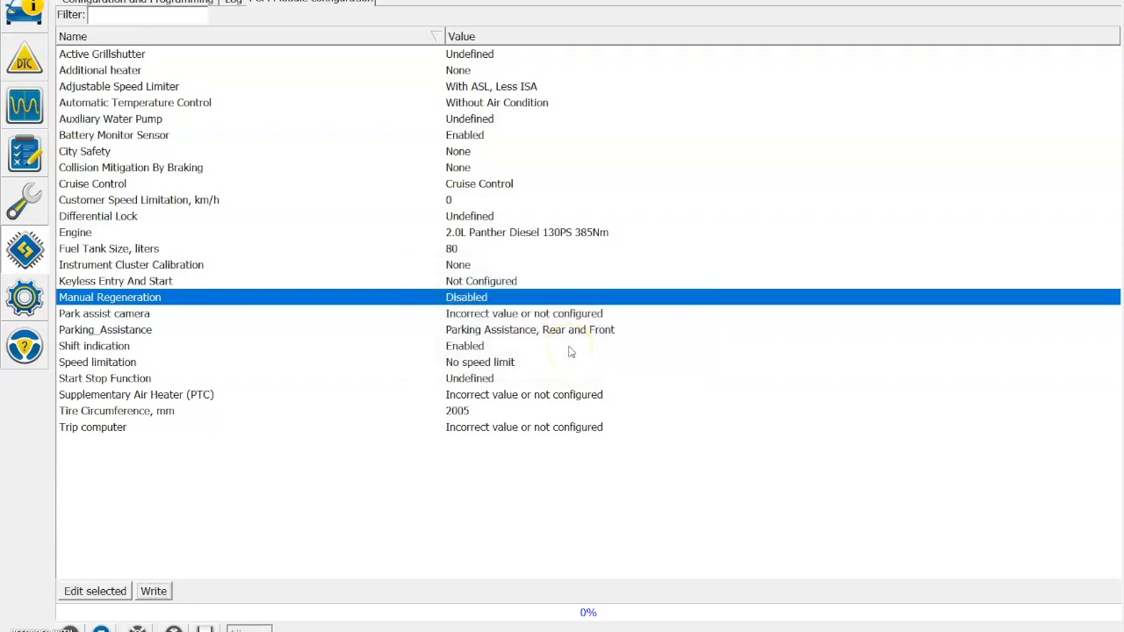
pyautogui.moveTo(116, 538)
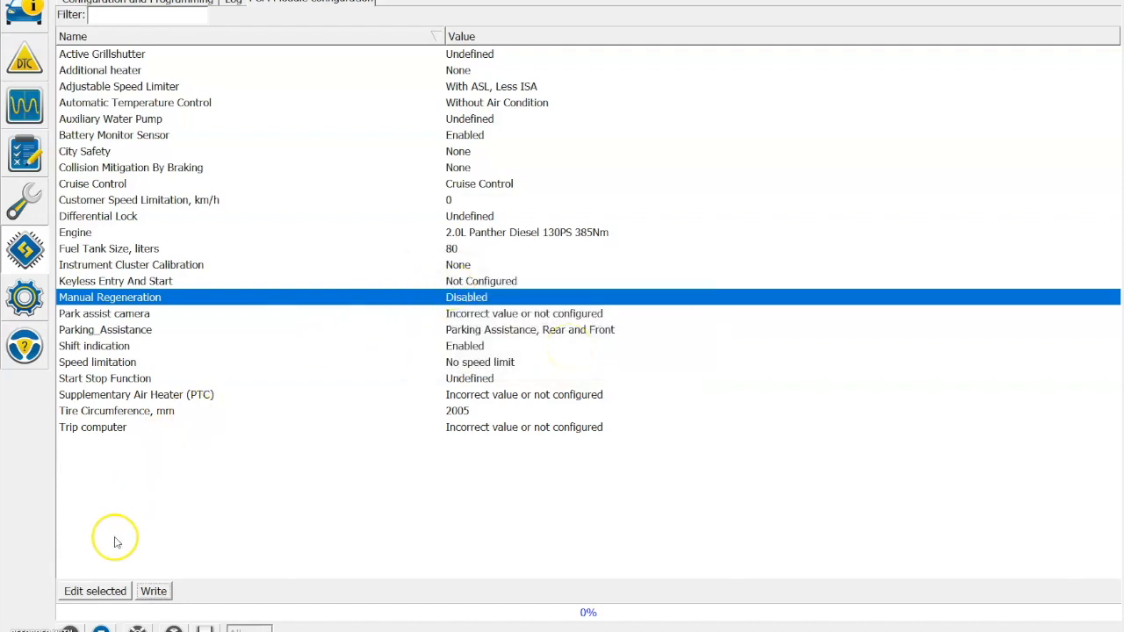
# - Set Manual Regeneration back to '2 - Enabled', write it to the PCM and confirm the Disabled→Enabled change
pyautogui.click(95, 590)
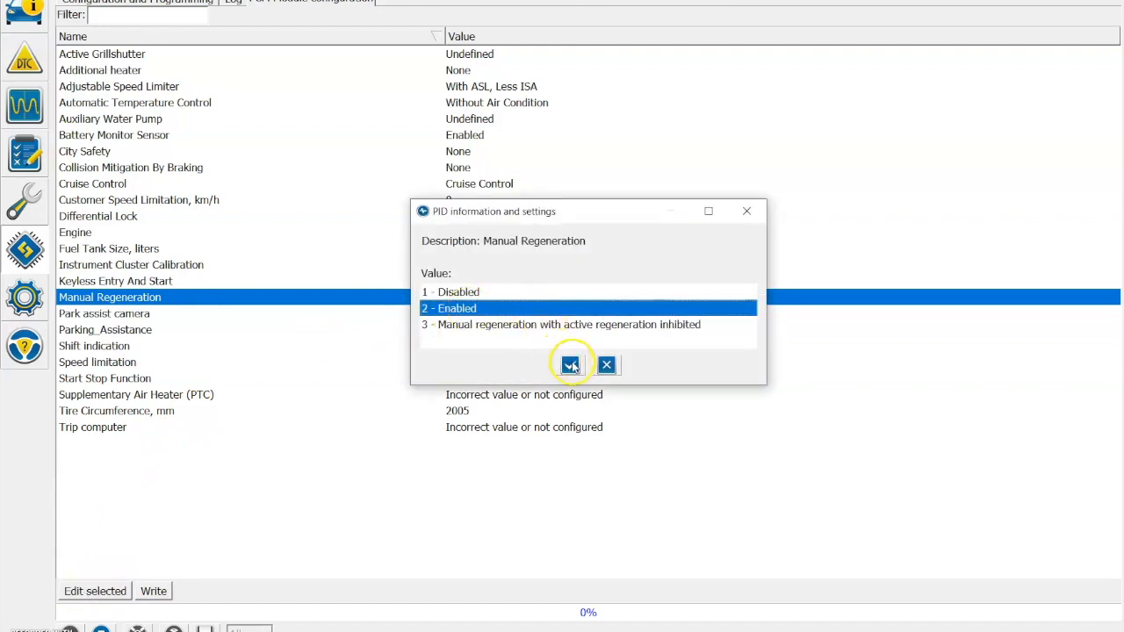
pyautogui.click(569, 363)
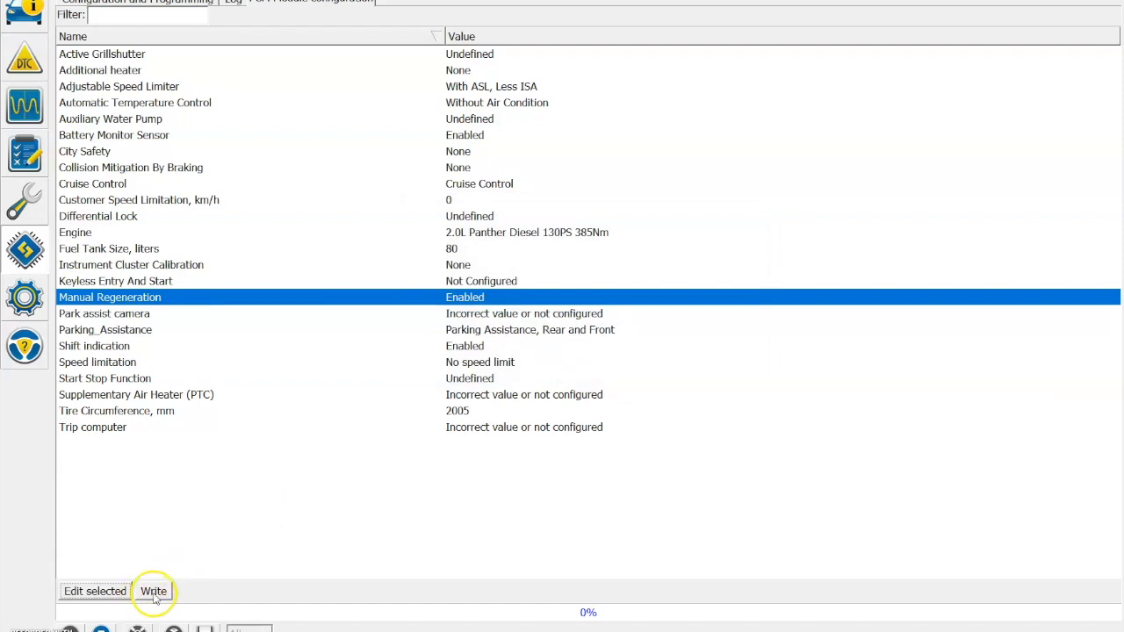
pyautogui.click(153, 590)
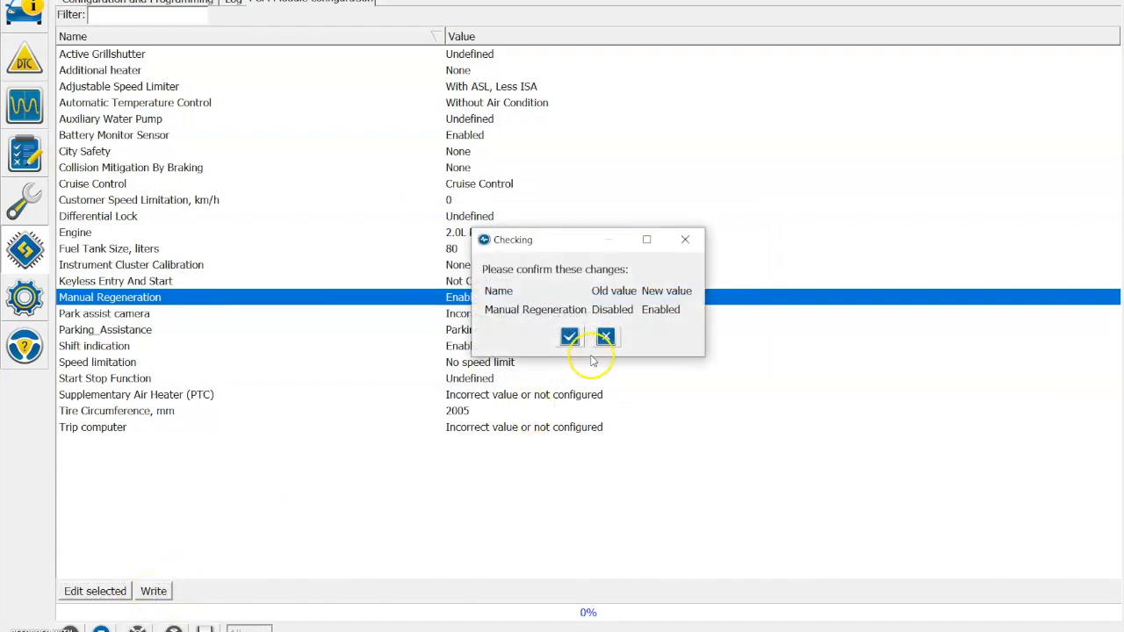
pyautogui.click(569, 338)
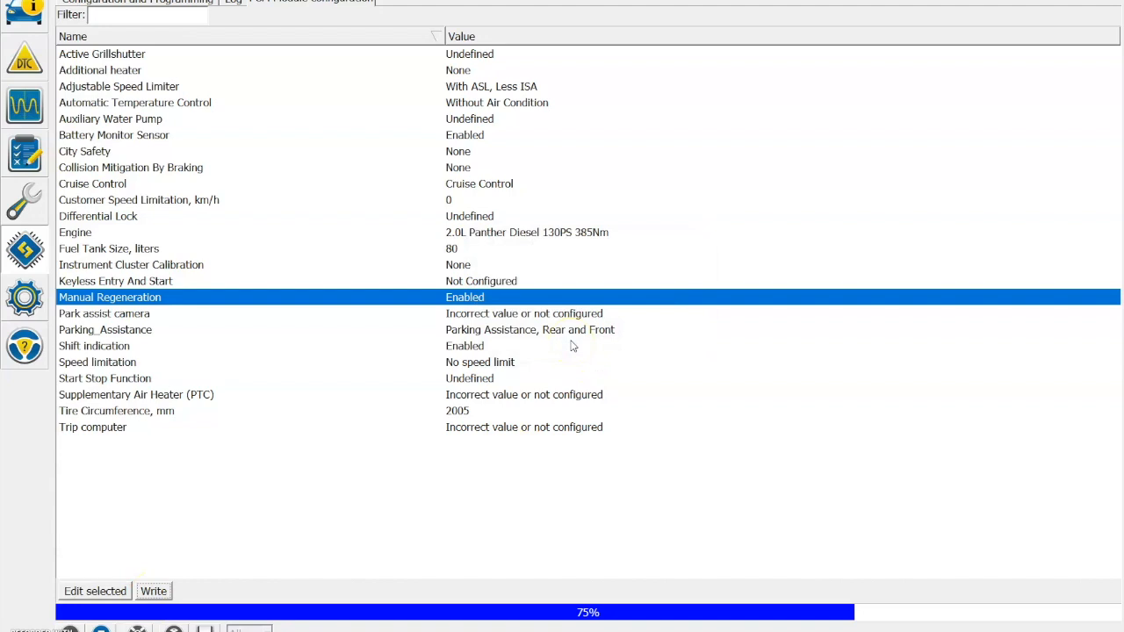
pyautogui.moveTo(569, 345)
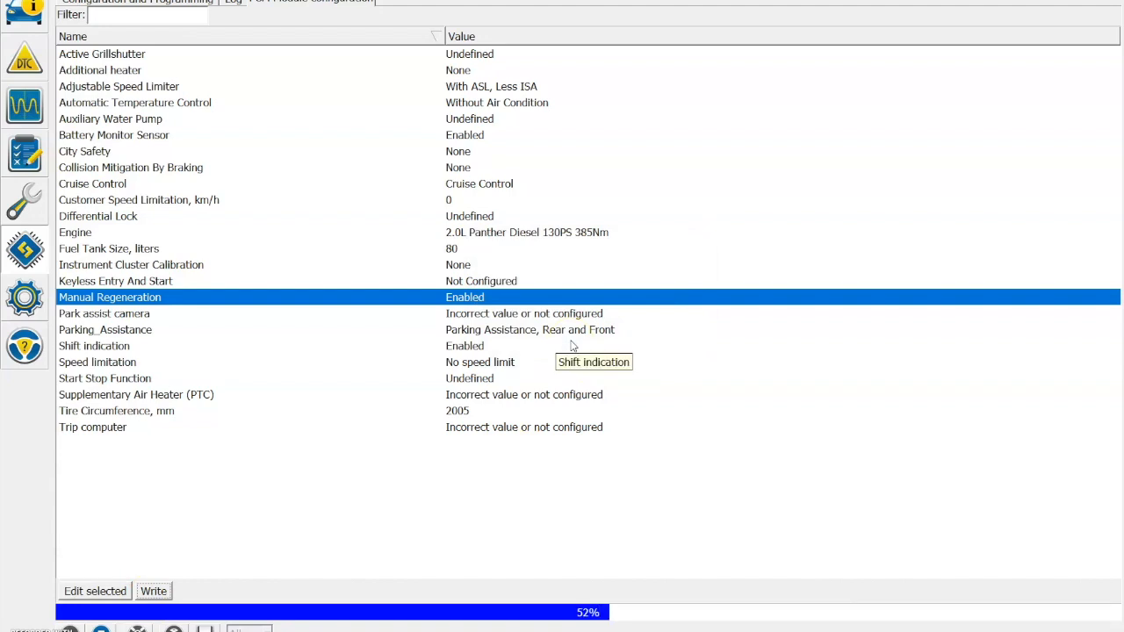
pyautogui.click(152, 590)
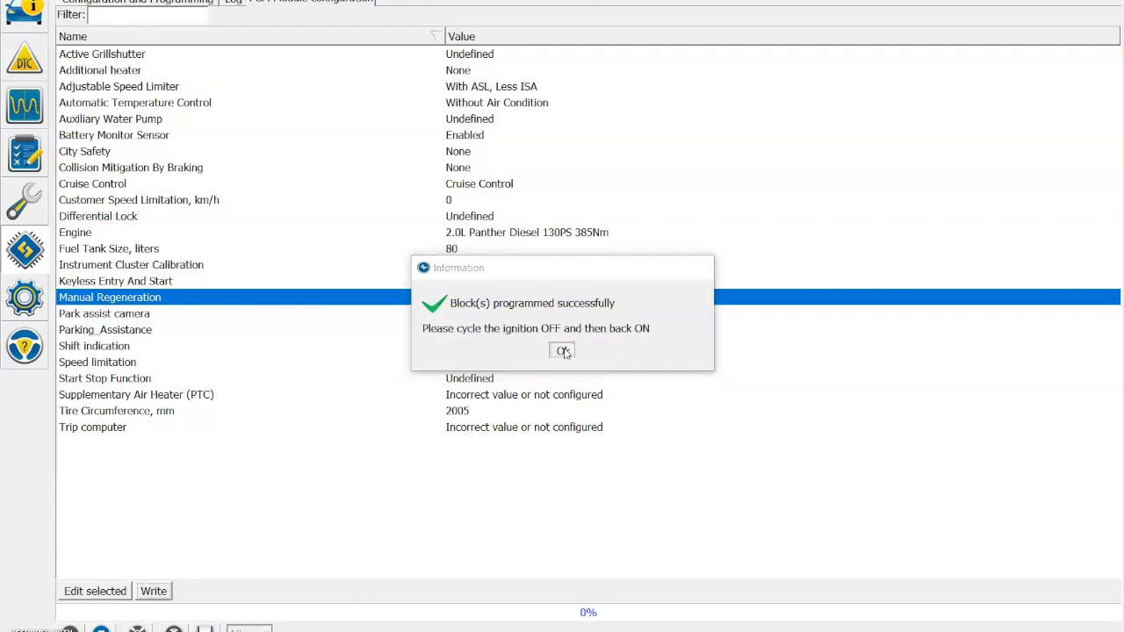
pyautogui.click(562, 351)
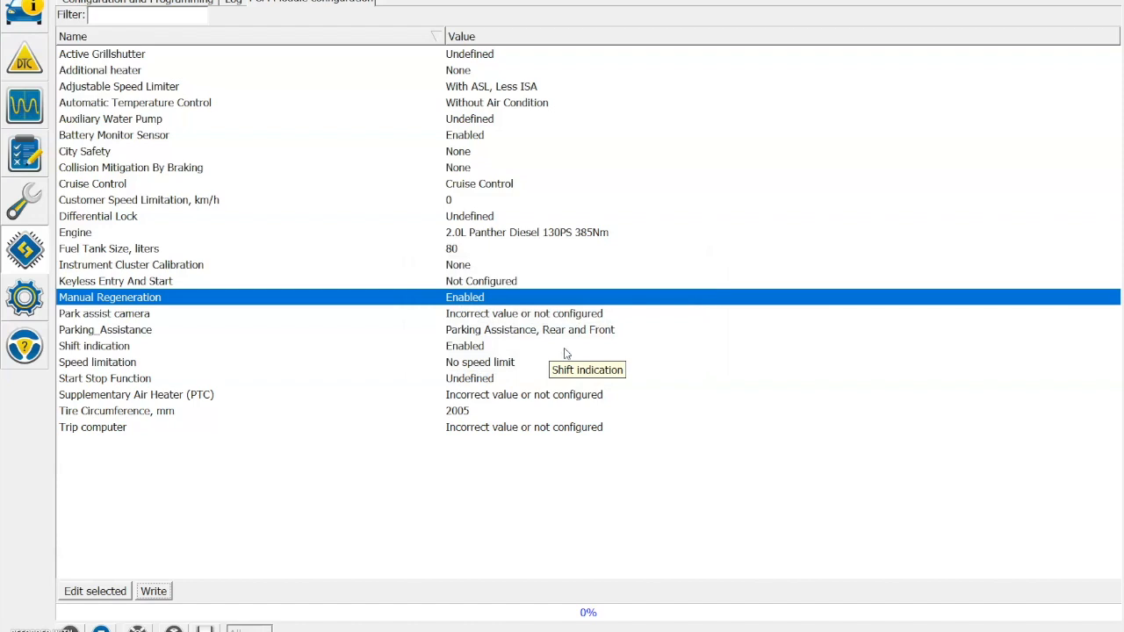